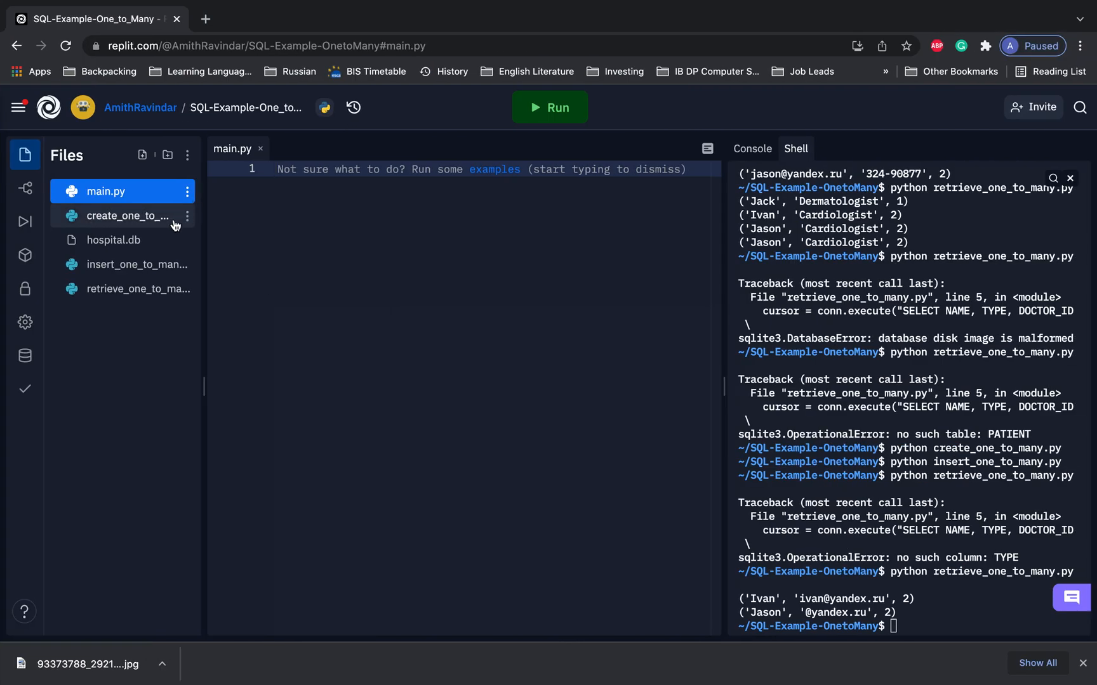
Open create_one_to_many.py and clear the earlier Shell output and errors
left_click(128, 215)
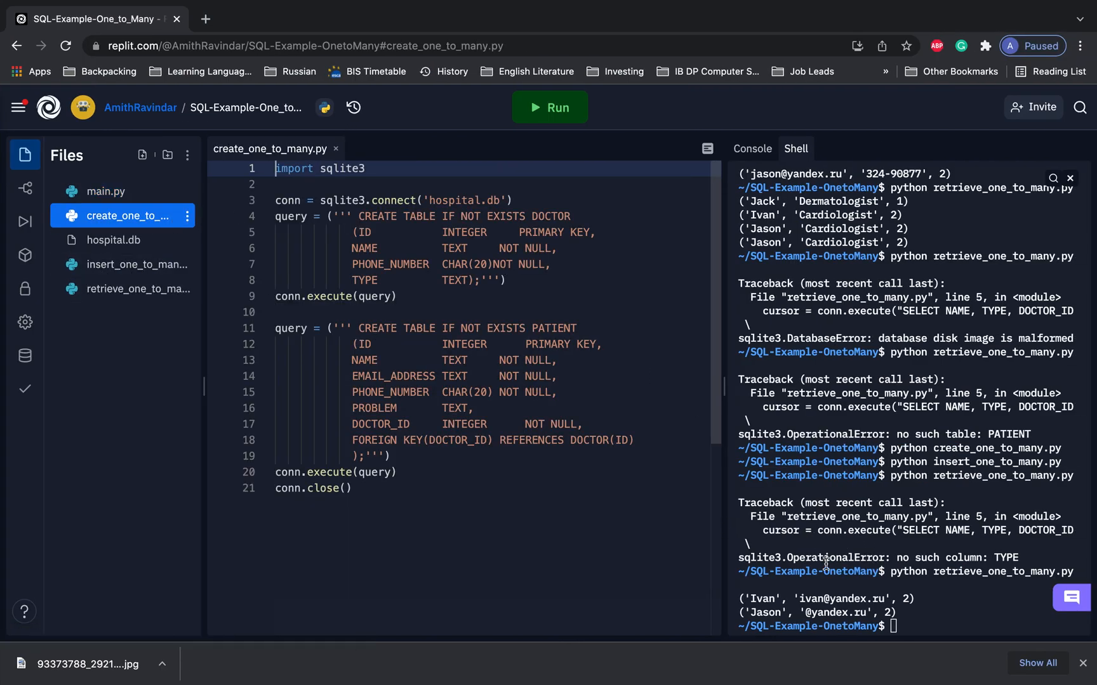
left_click(1069, 178)
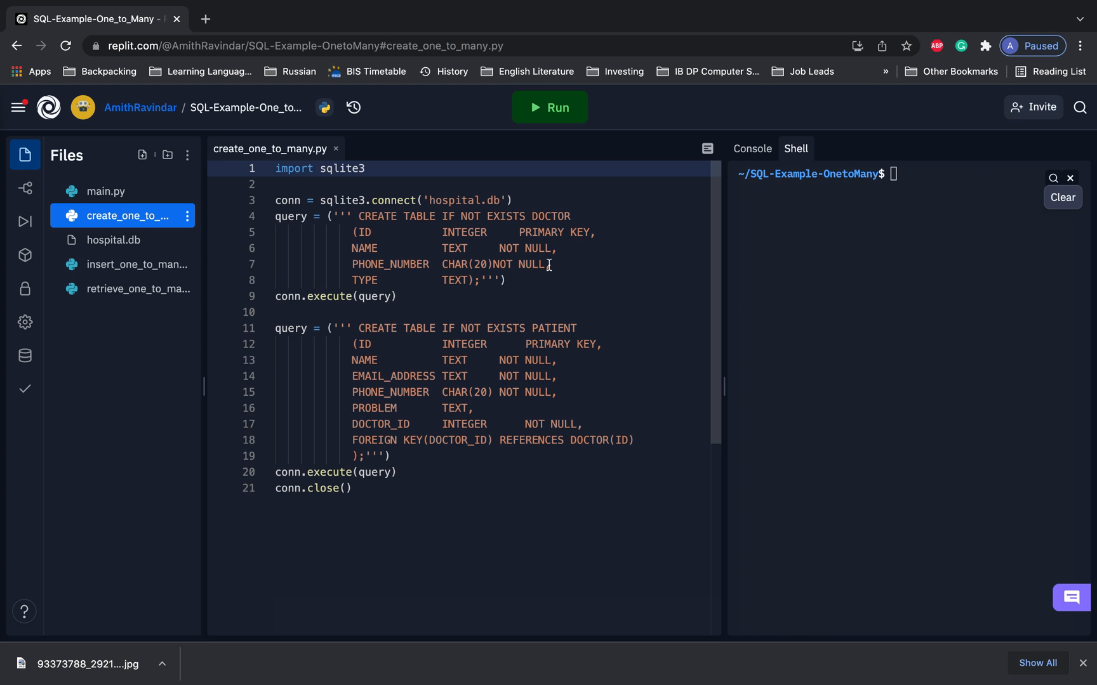
mouse_move(357, 243)
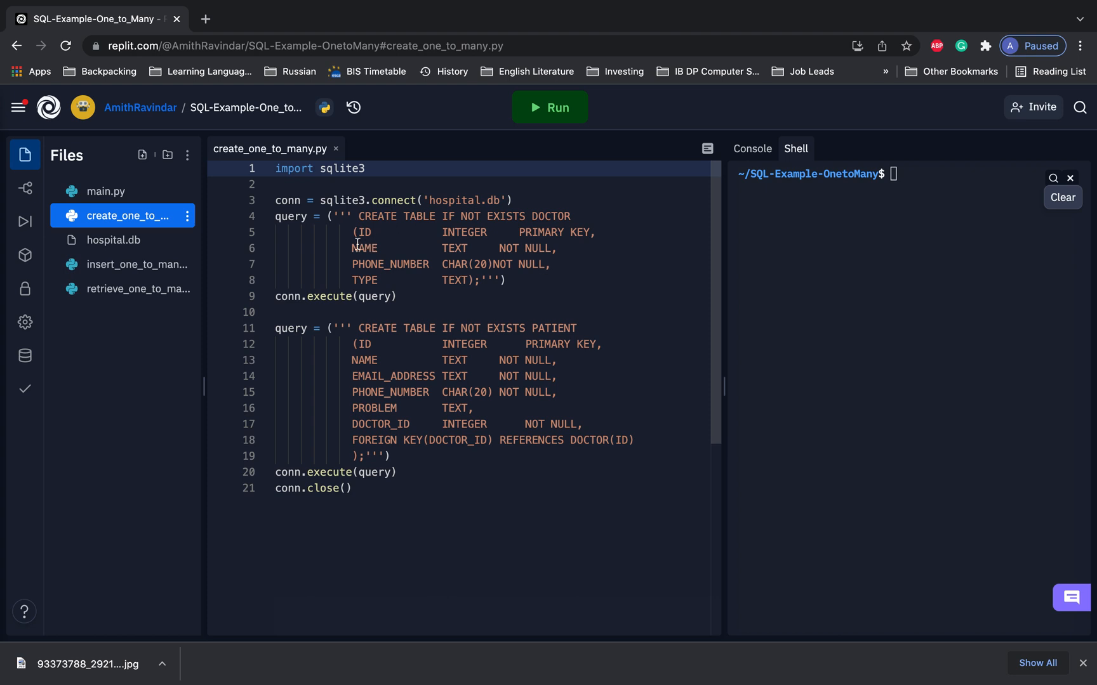
left_click_drag(354, 248, 594, 248)
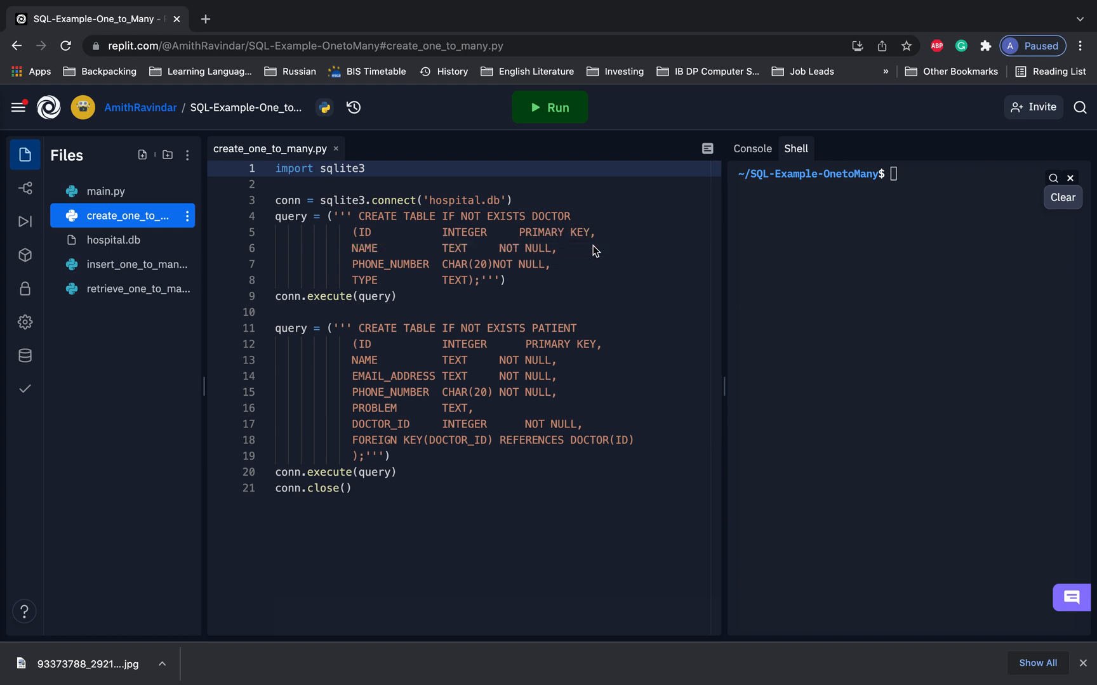
mouse_move(354, 246)
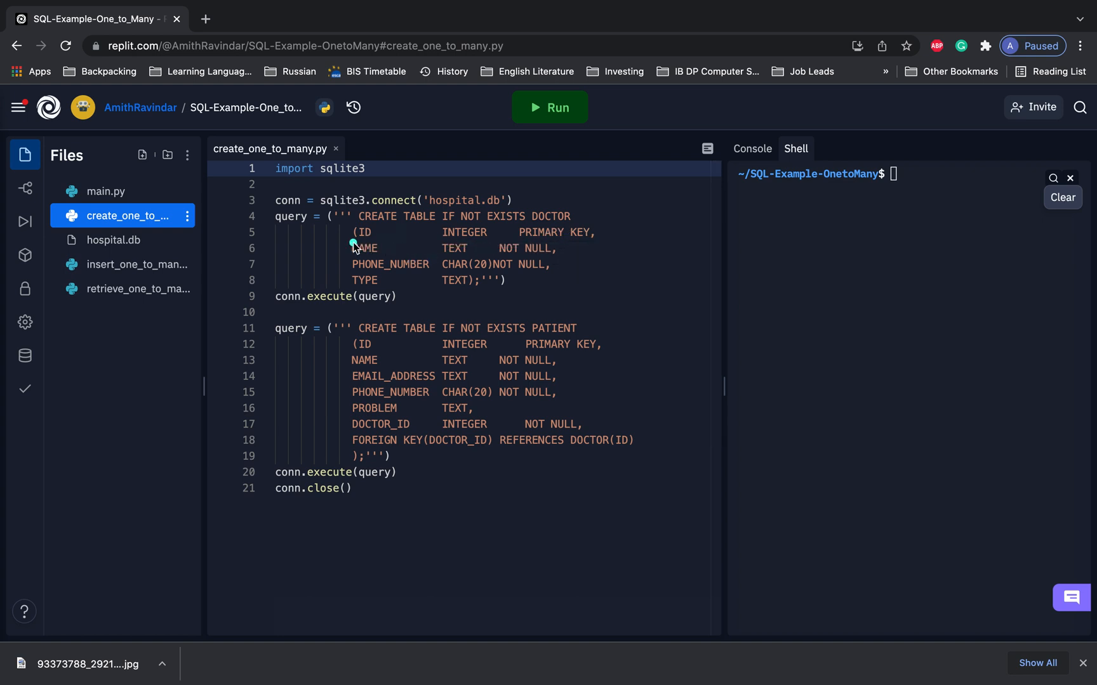
double_click(364, 248)
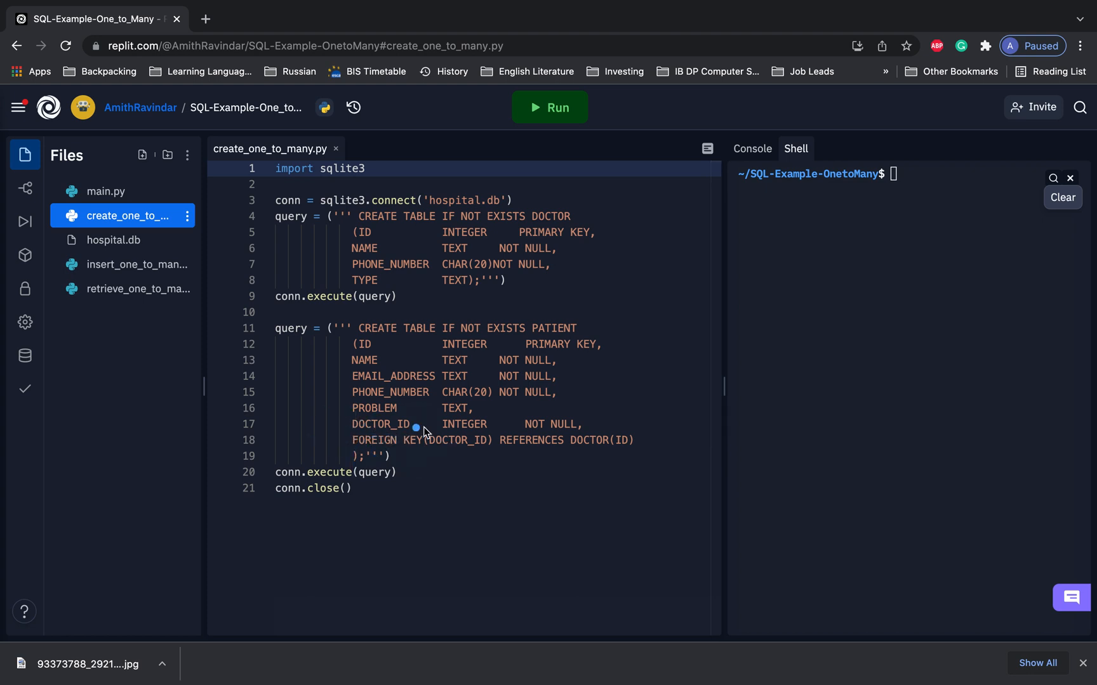
left_click_drag(446, 425, 368, 253)
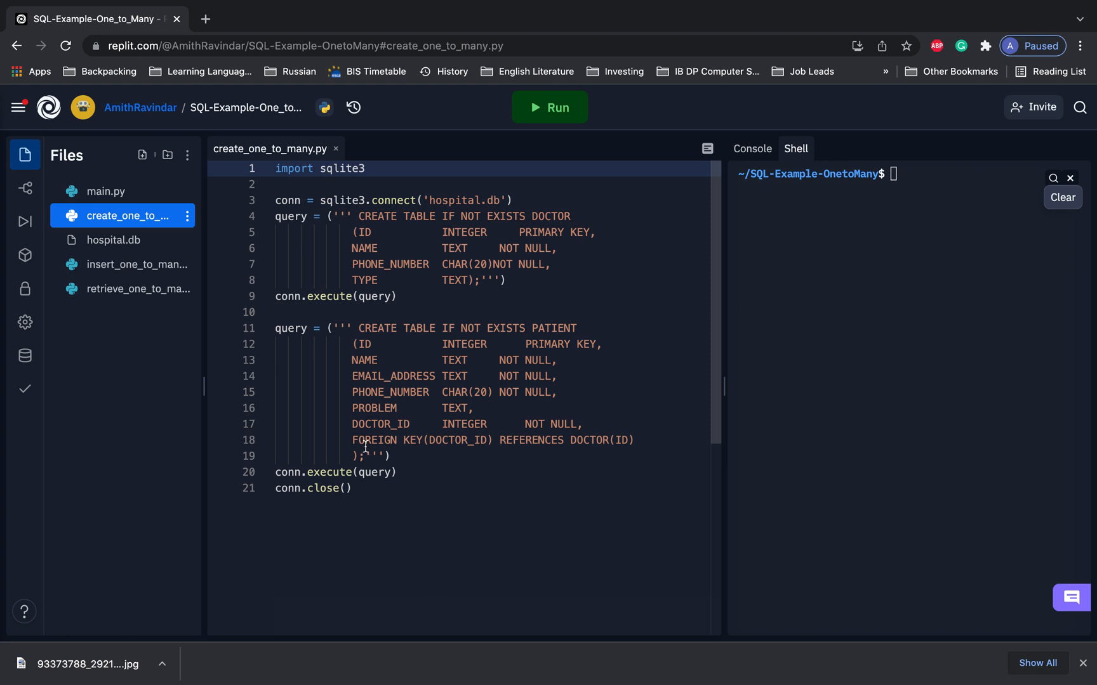
left_click_drag(351, 455, 493, 451)
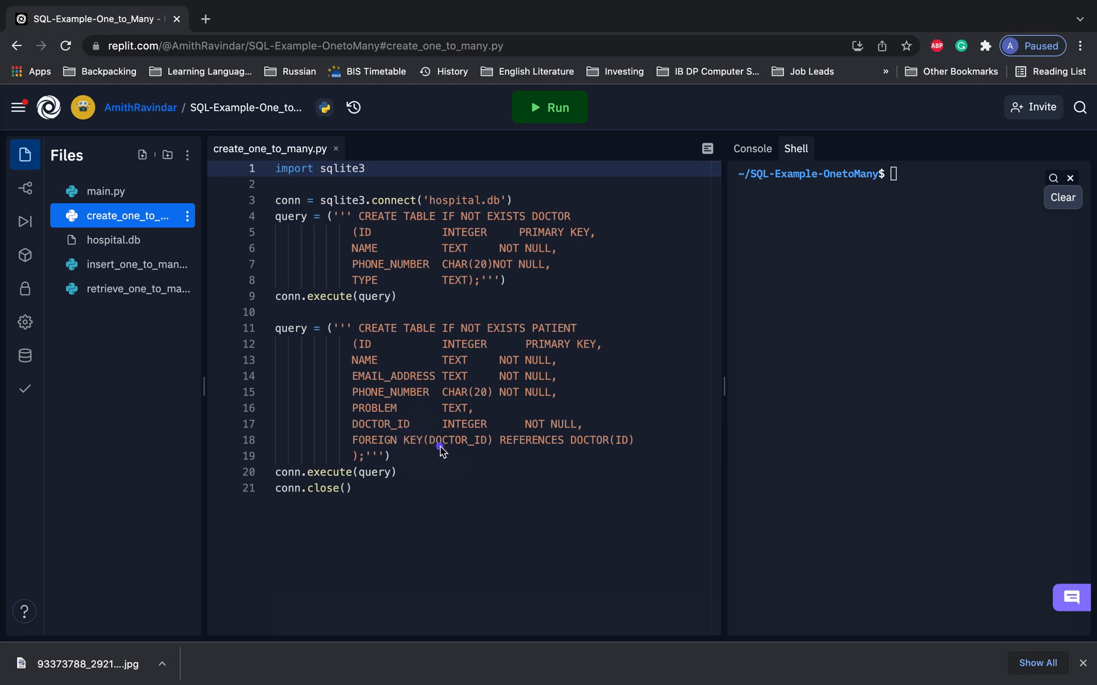
left_click(500, 454)
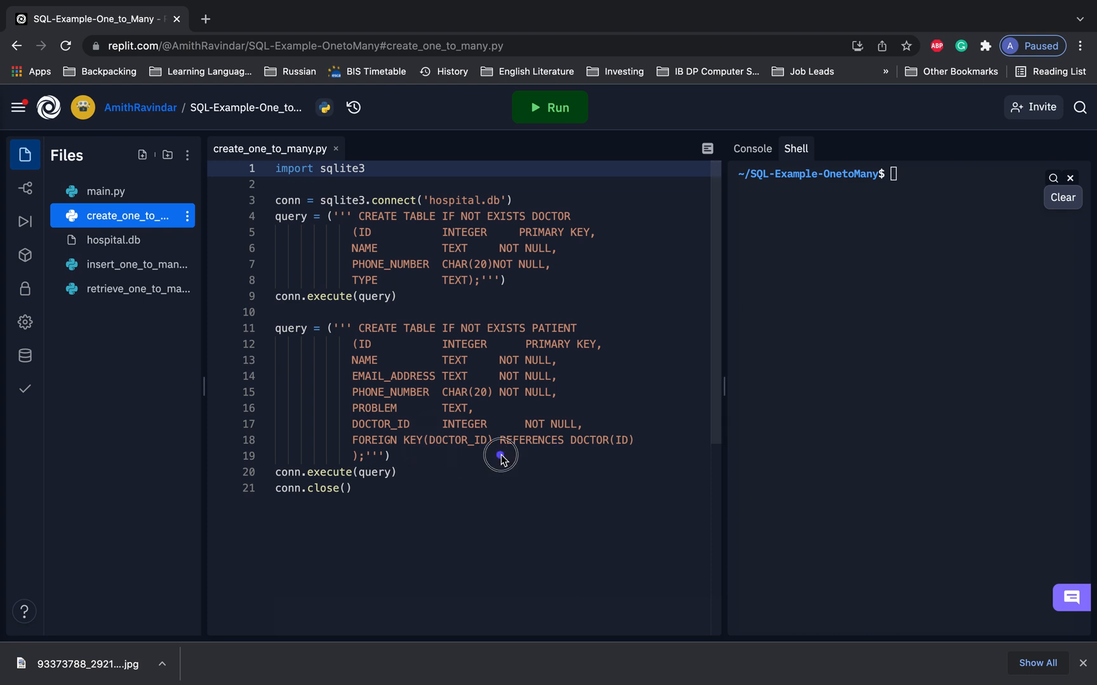
left_click_drag(500, 455, 639, 455)
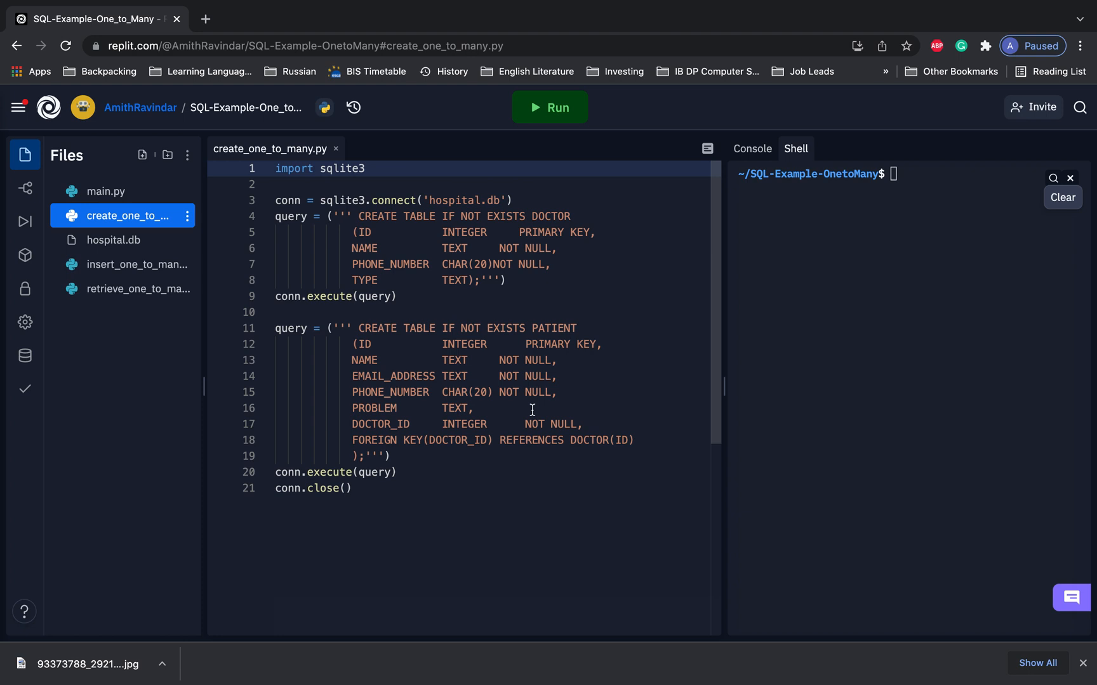
left_click_drag(338, 450, 674, 439)
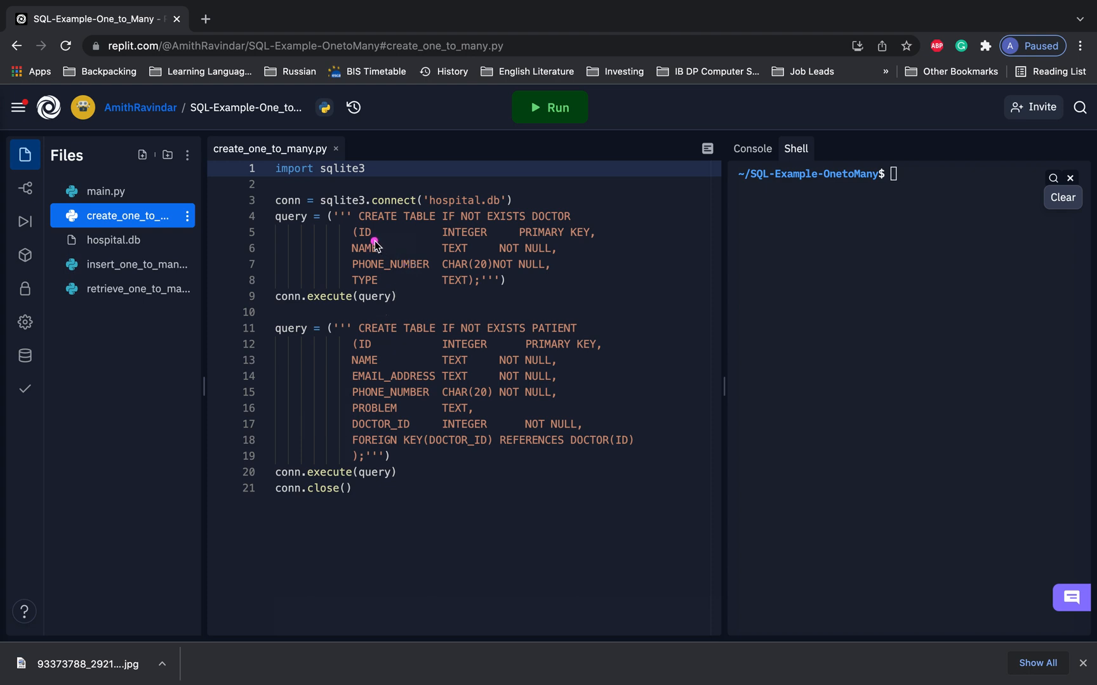
mouse_move(343, 235)
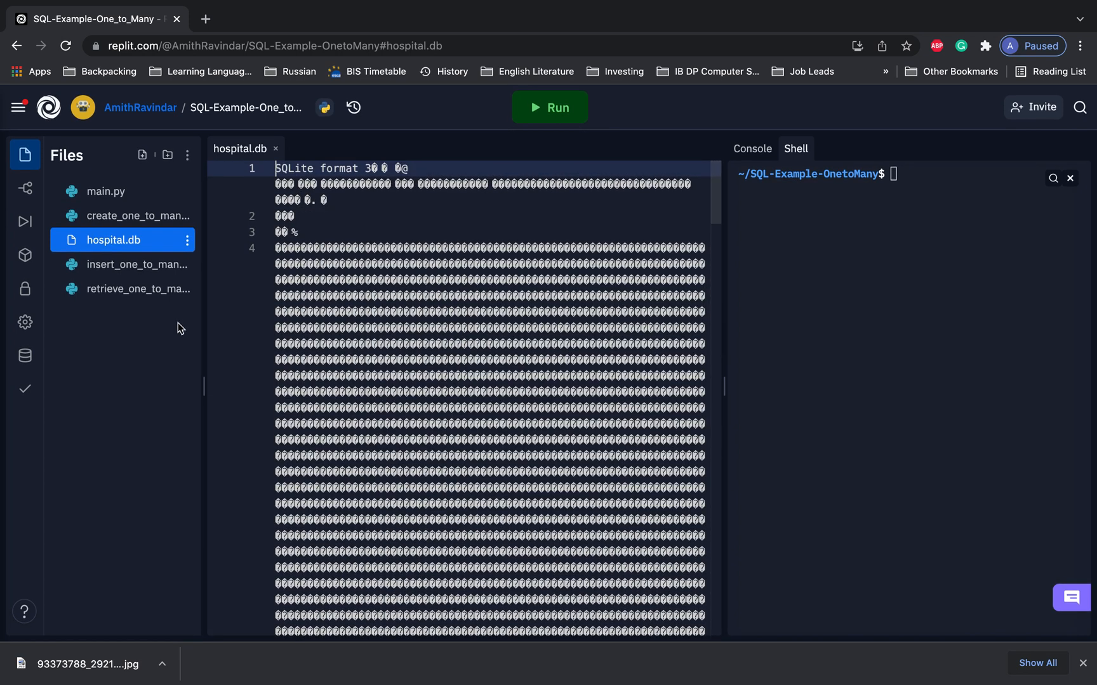
Permanently delete the old hospital.db file
left_click(187, 239)
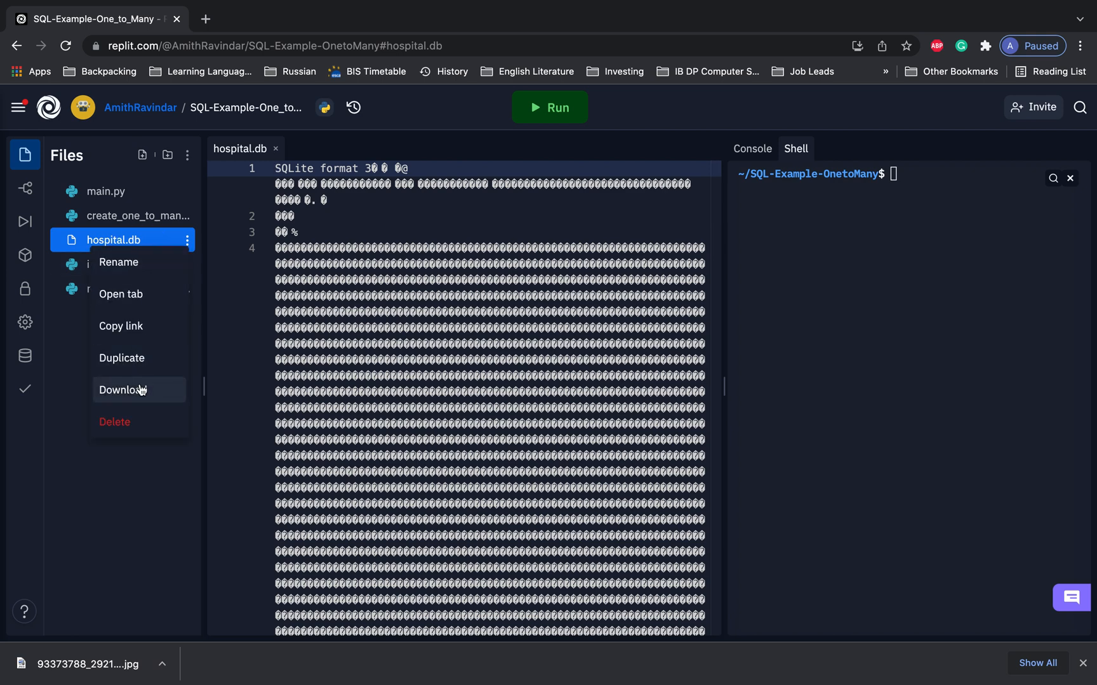
left_click(114, 422)
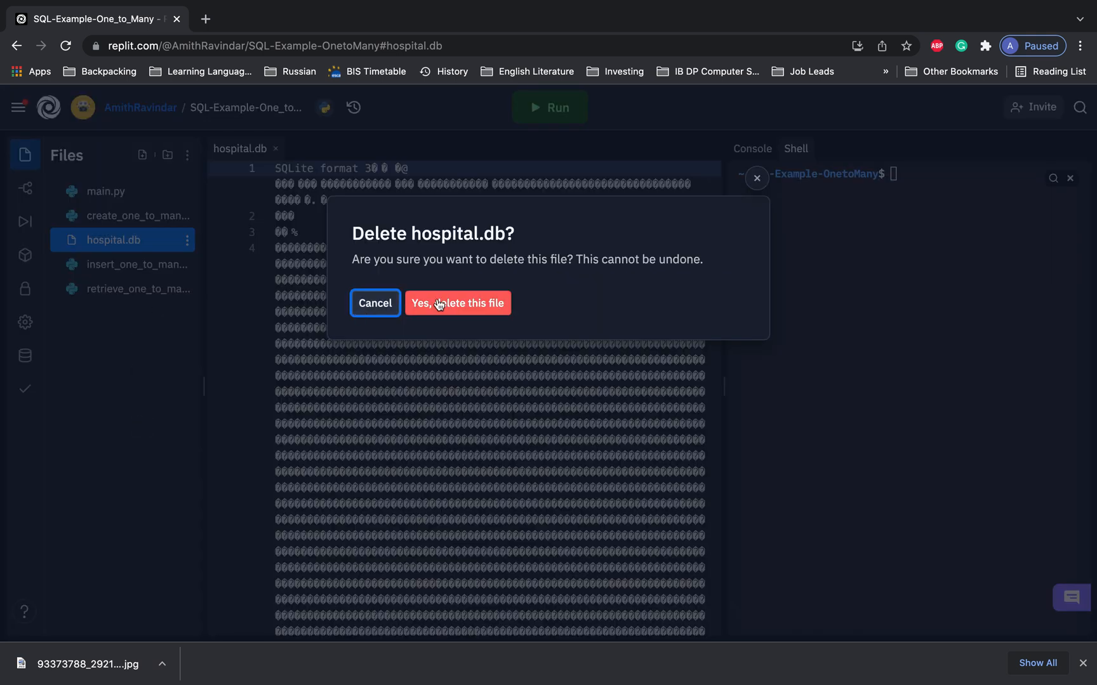
left_click(458, 303)
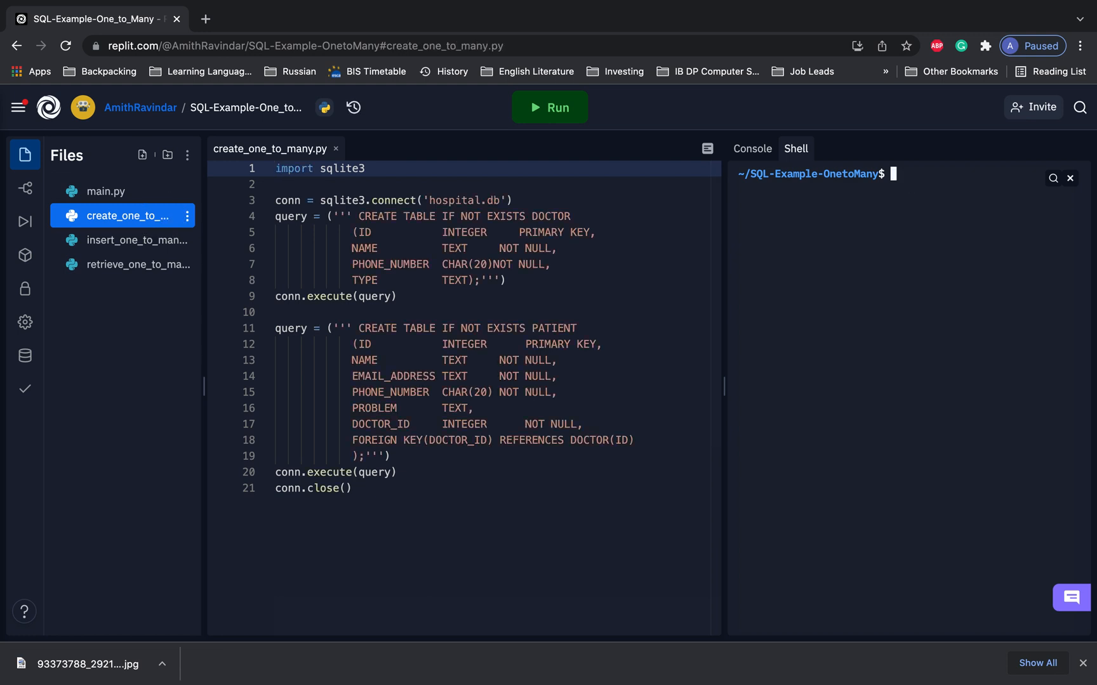
Rebuild hospital.db with python create_one_to_many and open the new database
type("python create_one_to_many")
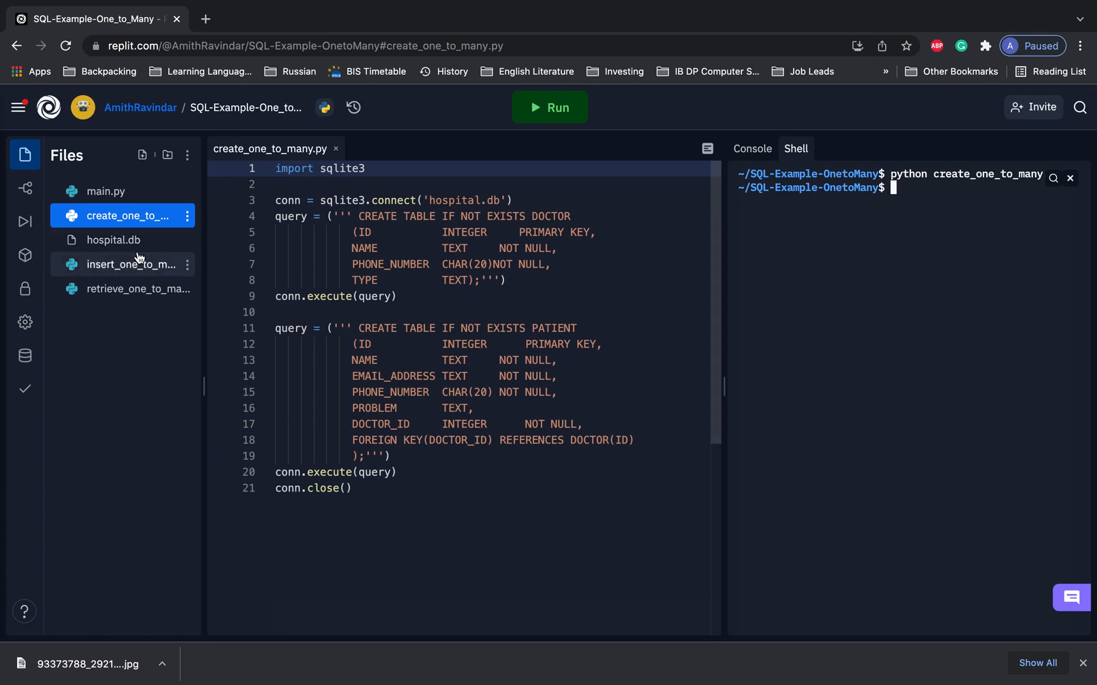
left_click(114, 239)
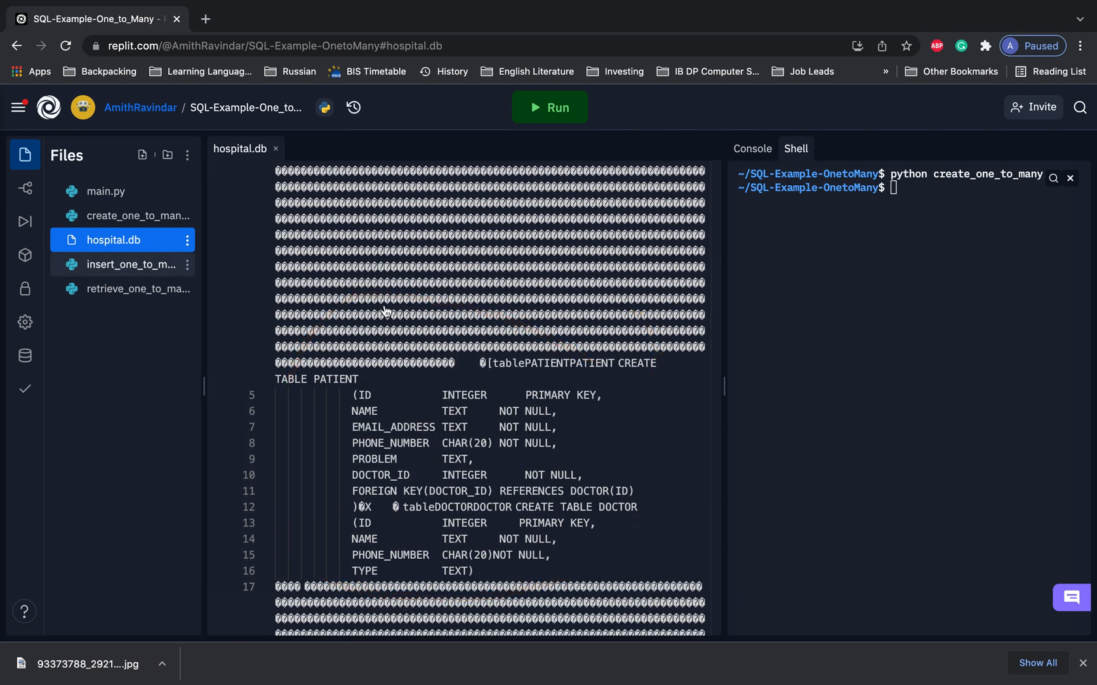
left_click(133, 264)
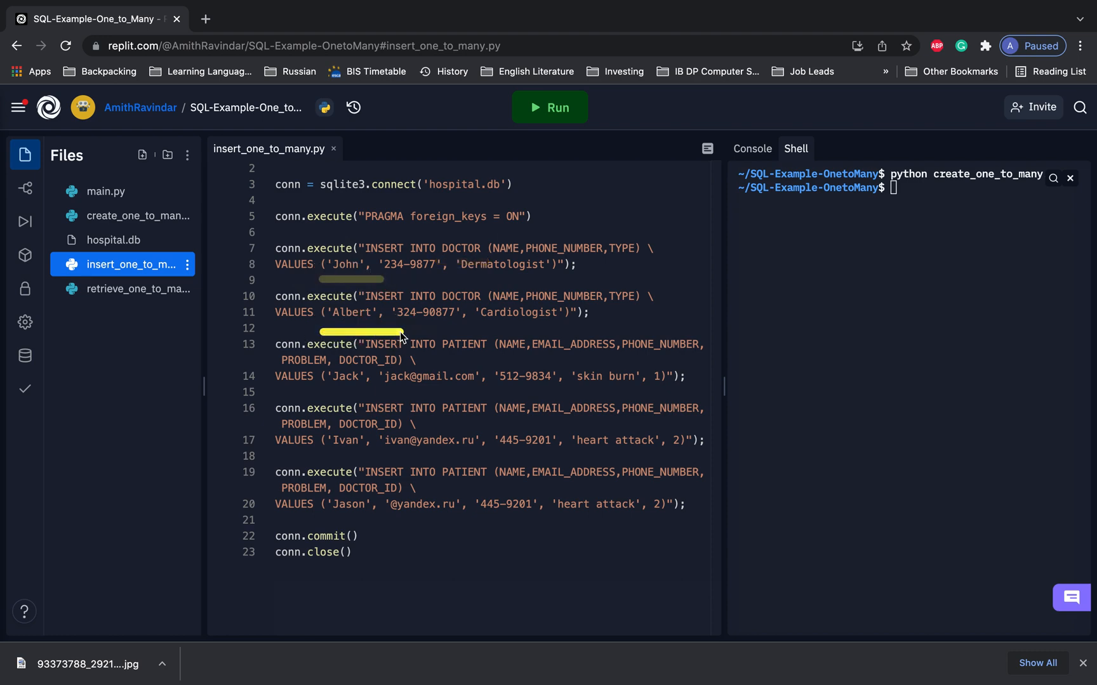
Review the doctor and patient INSERTs in insert_one_to_many.py, then return to create_one_to_many.py
left_click(349, 344)
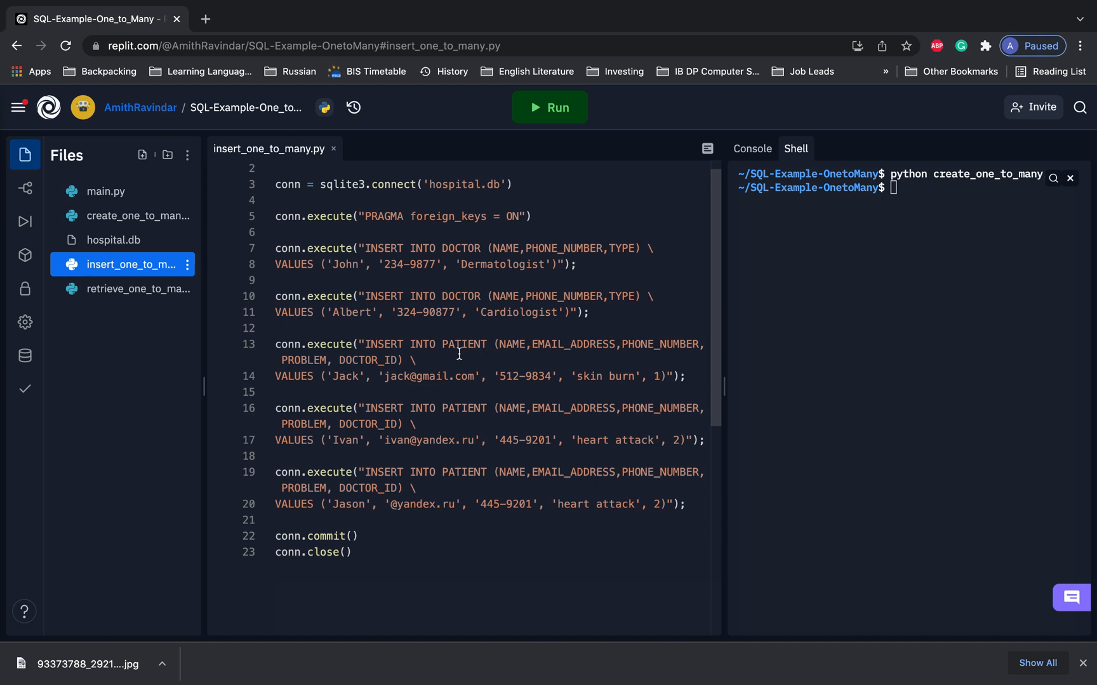
left_click_drag(328, 374, 399, 377)
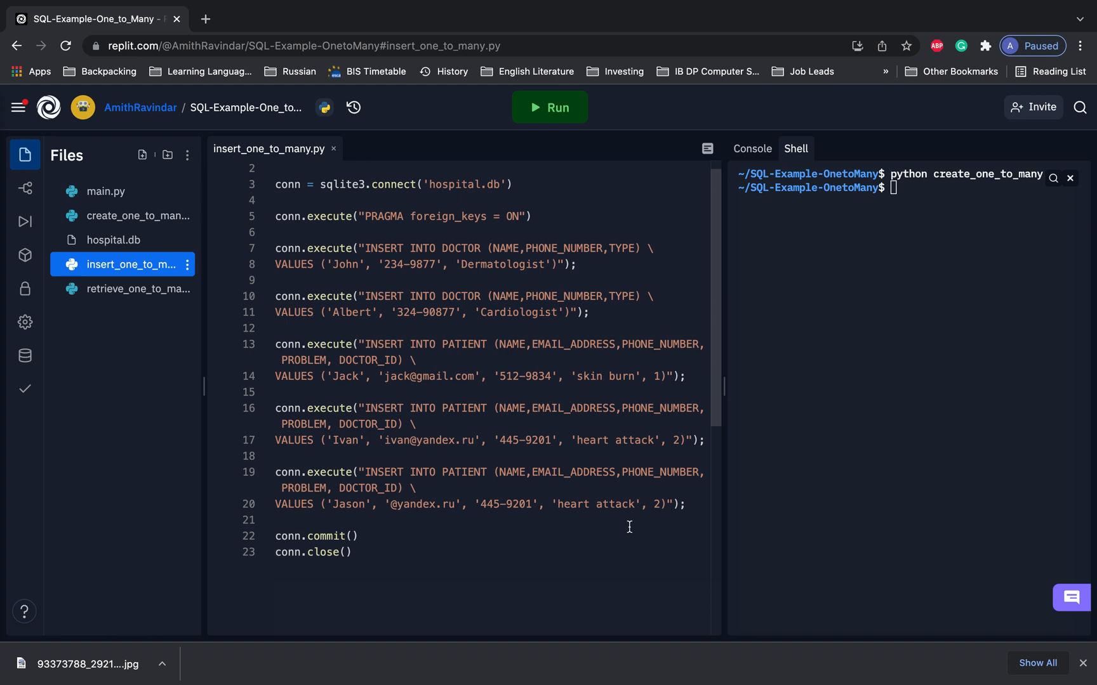
mouse_move(548, 469)
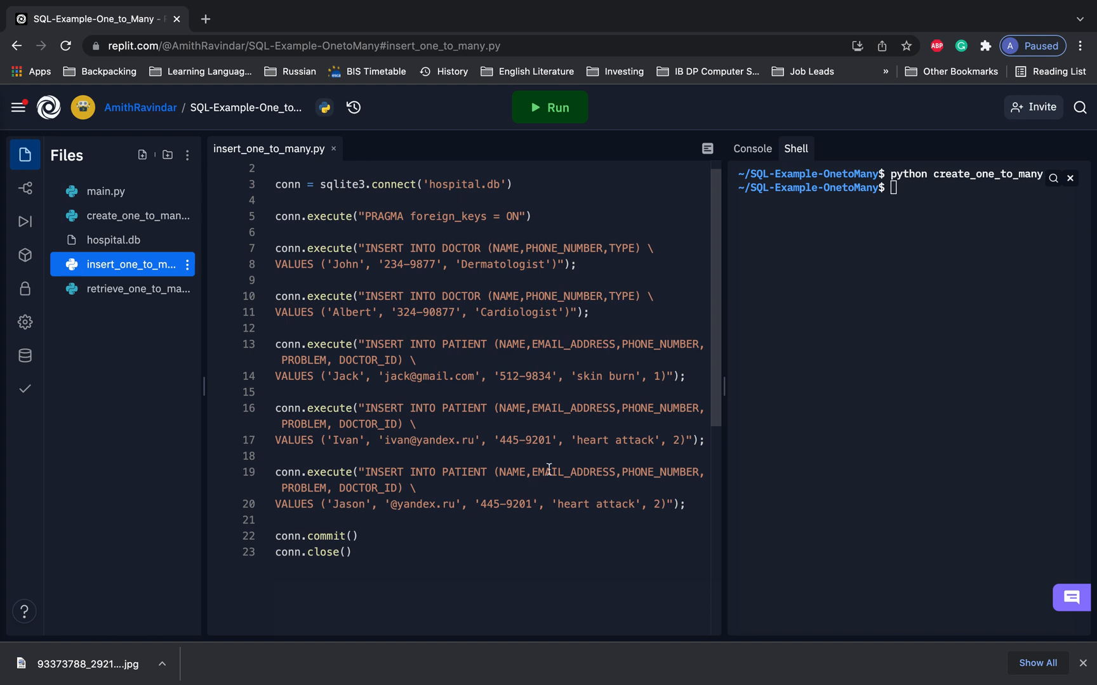
mouse_move(144, 265)
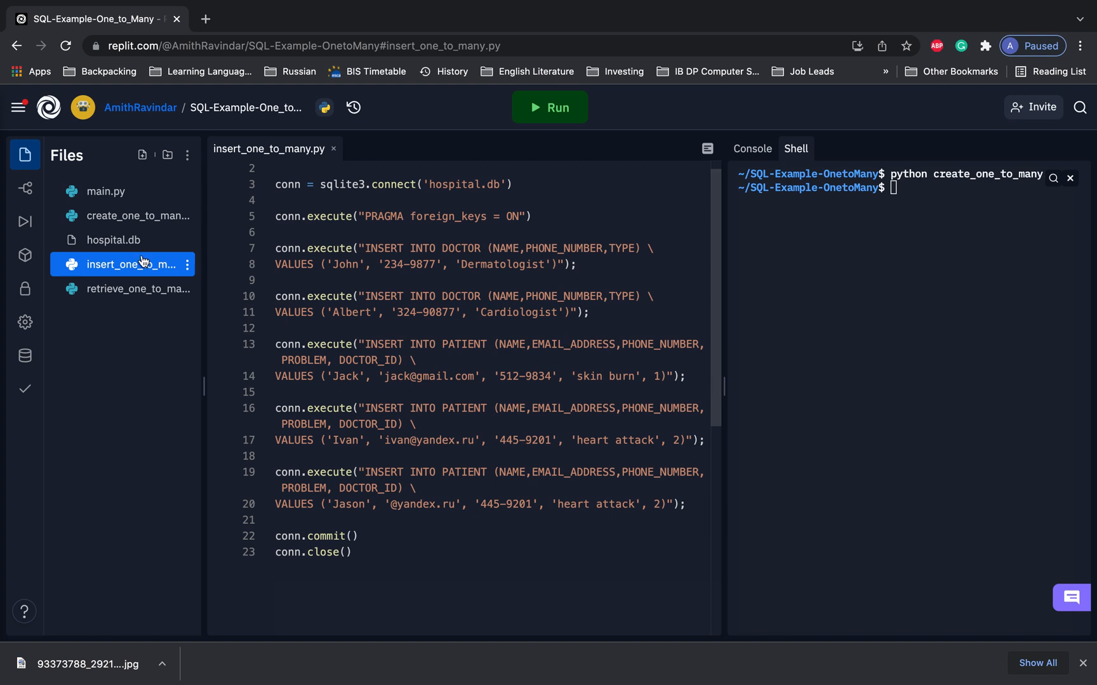
left_click(132, 215)
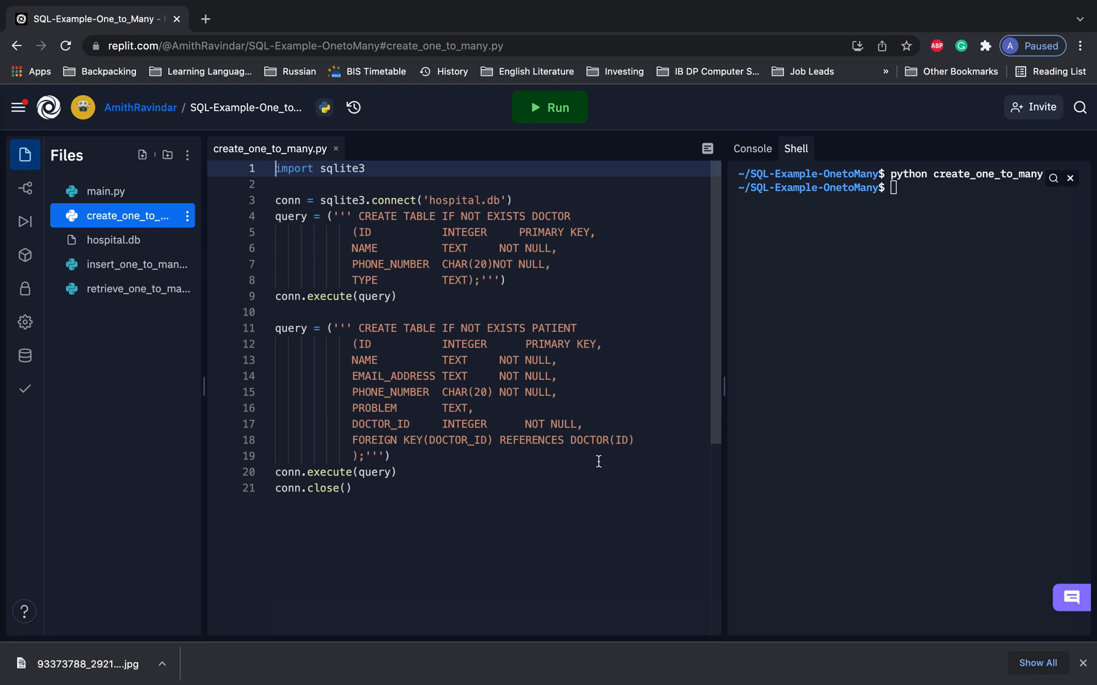
mouse_move(491, 394)
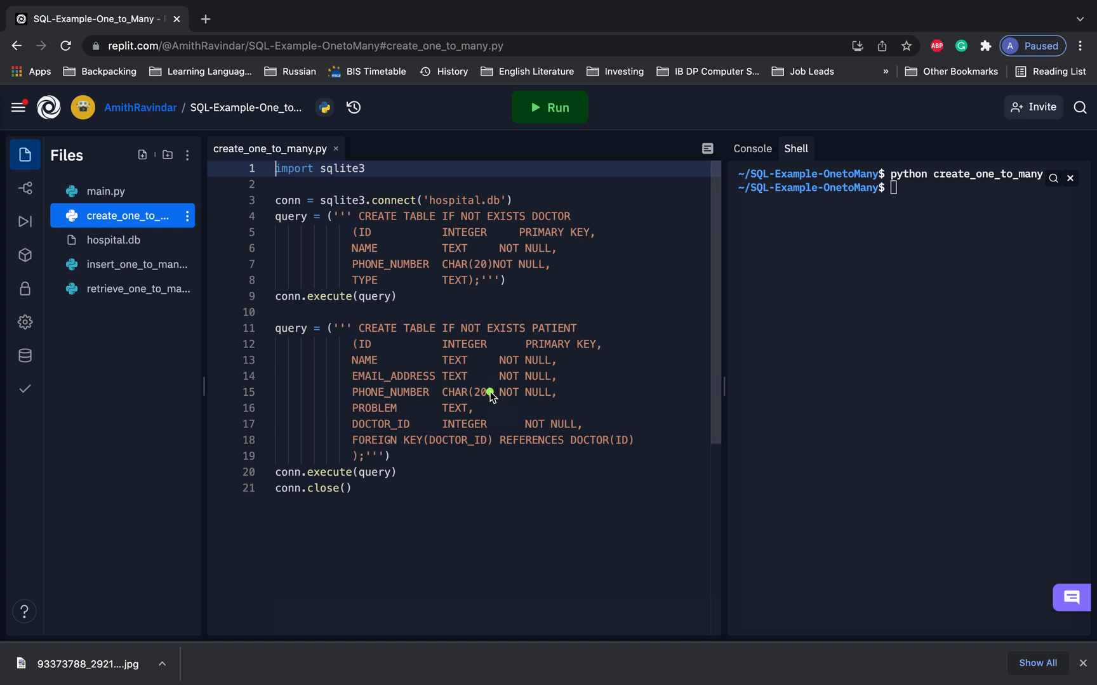
mouse_move(529, 413)
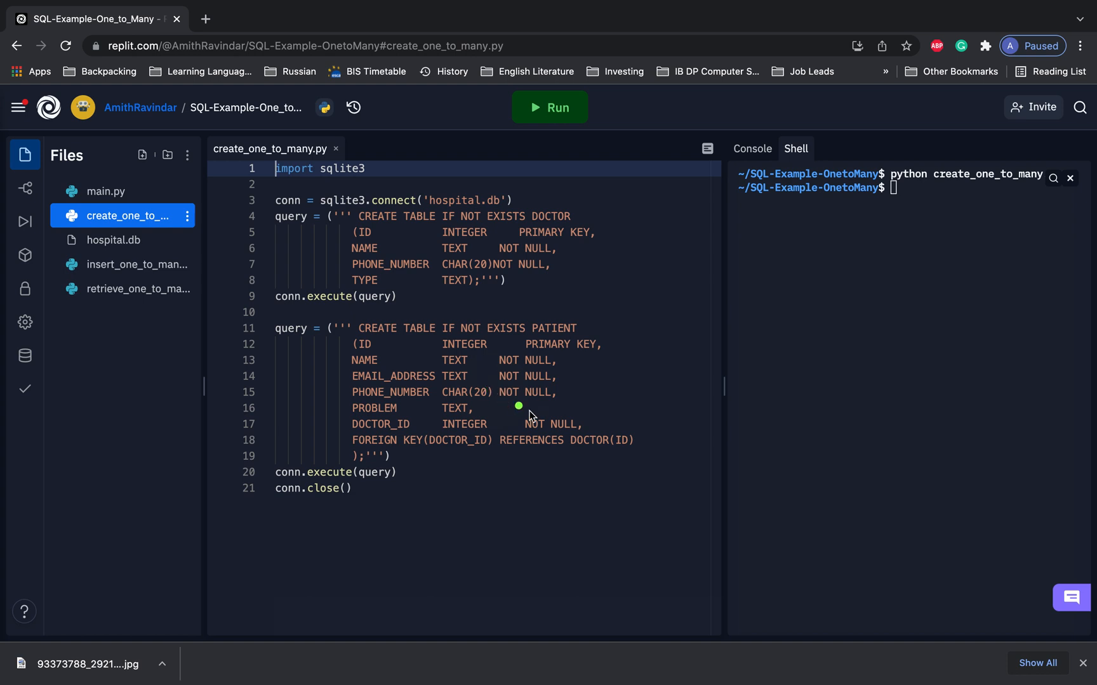
mouse_move(374, 248)
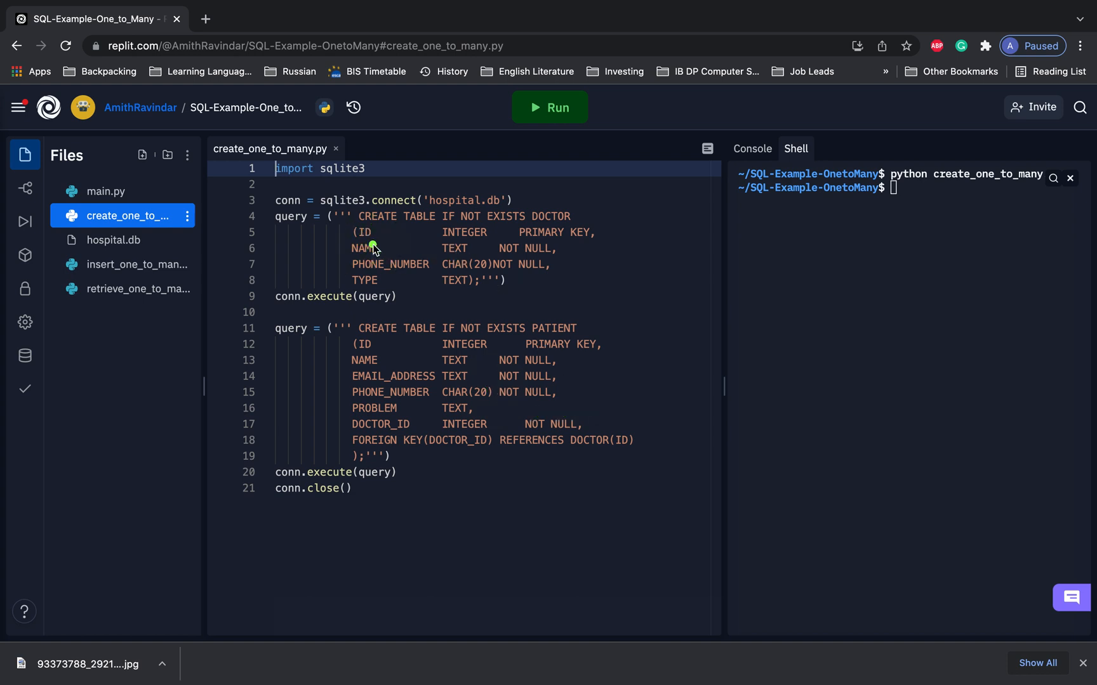
mouse_move(376, 249)
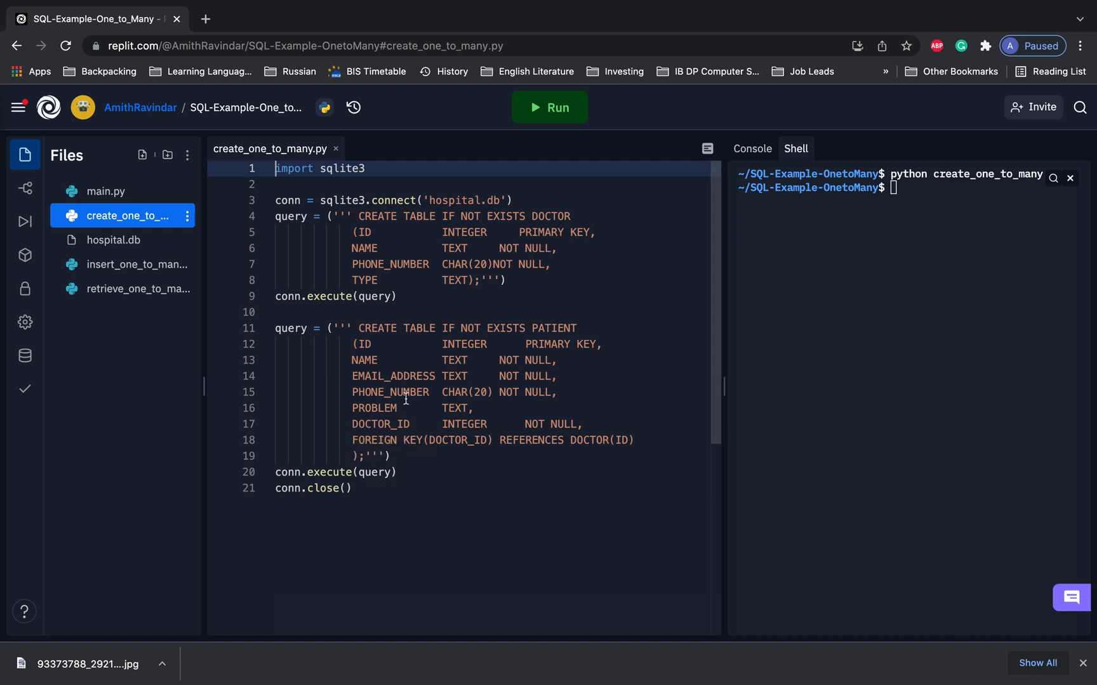
mouse_move(397, 274)
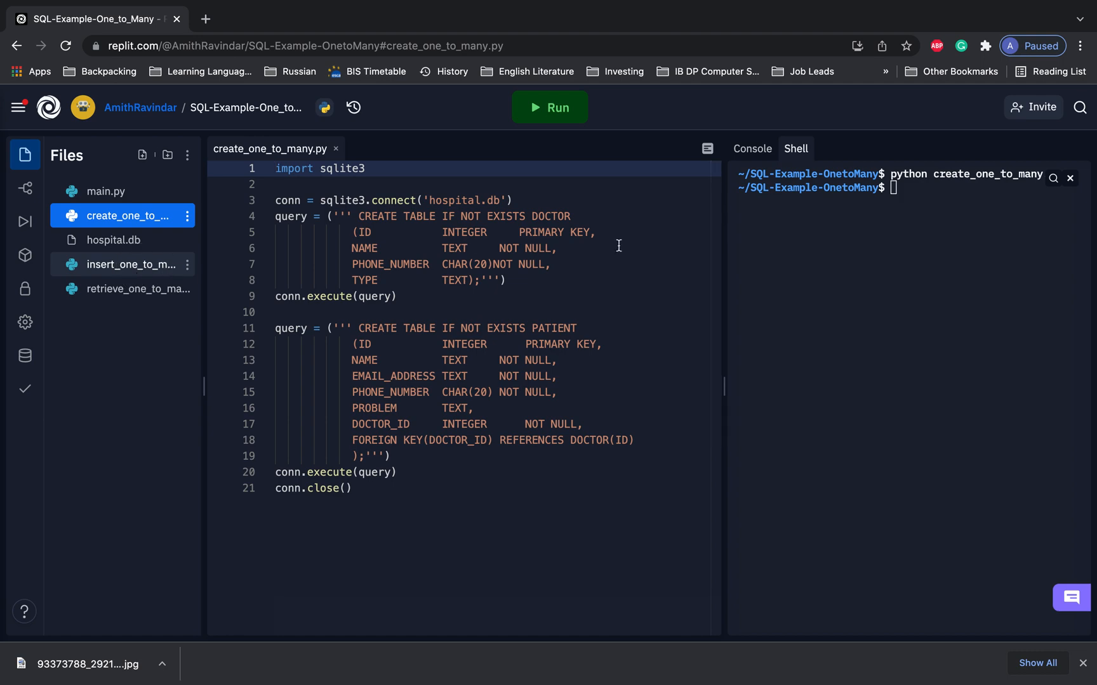
Run create_one_to_many.py followed by insert_one_to_many.py in the Shell to load the rows
left_click(126, 265)
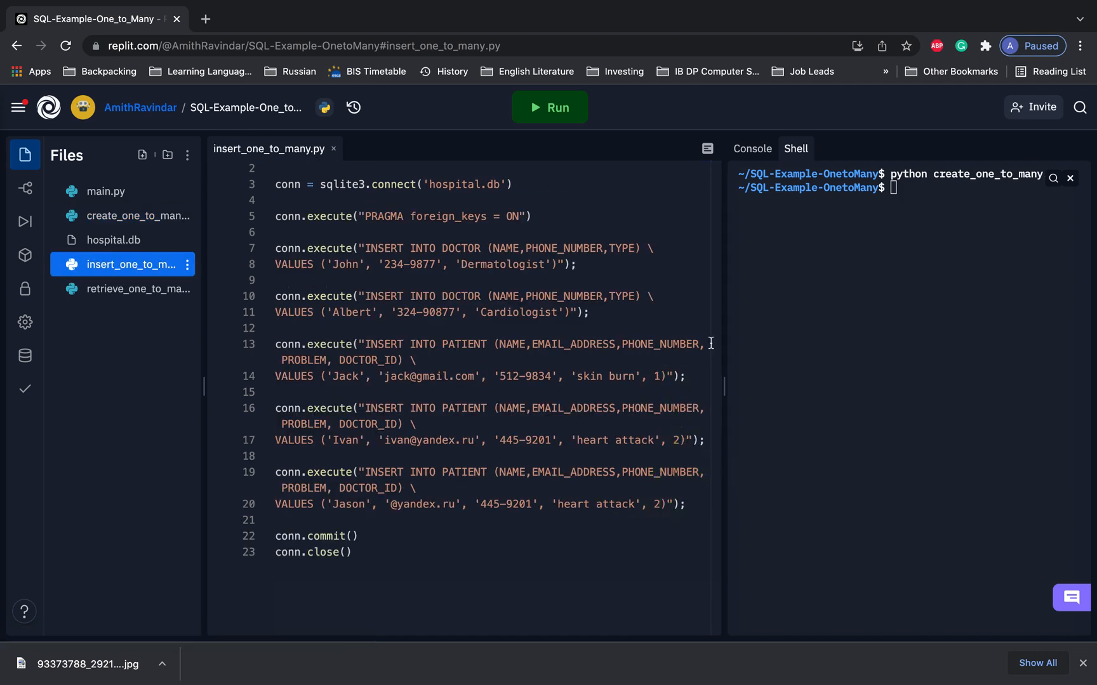
type("python create_one_to_many.py")
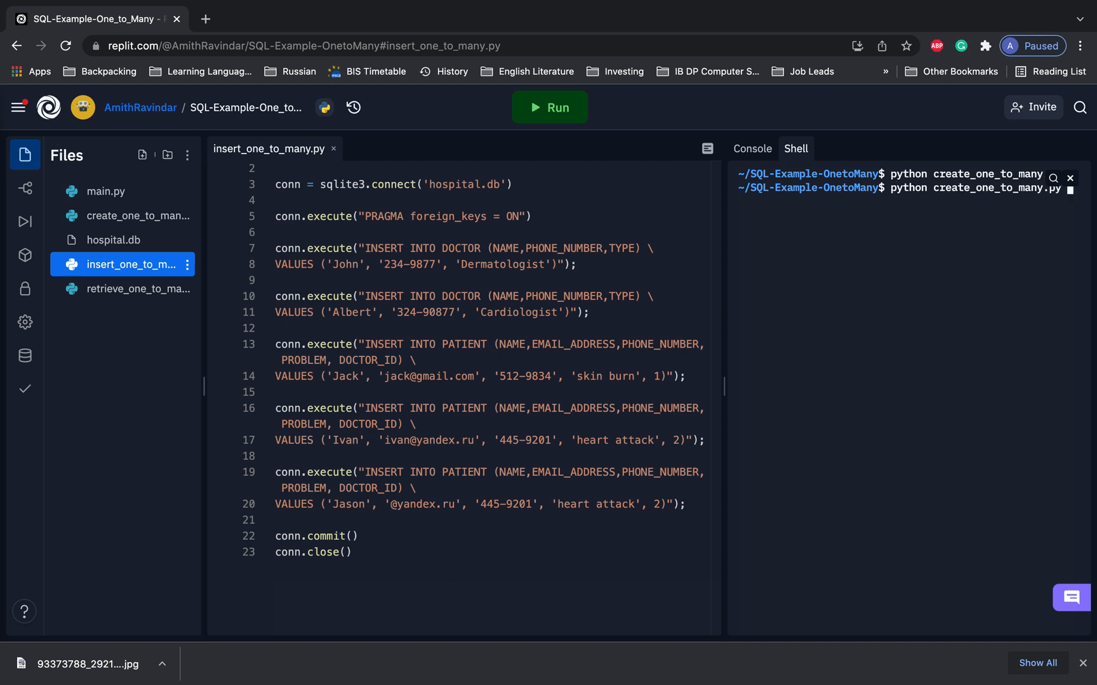
type("insert_one_to_many.py")
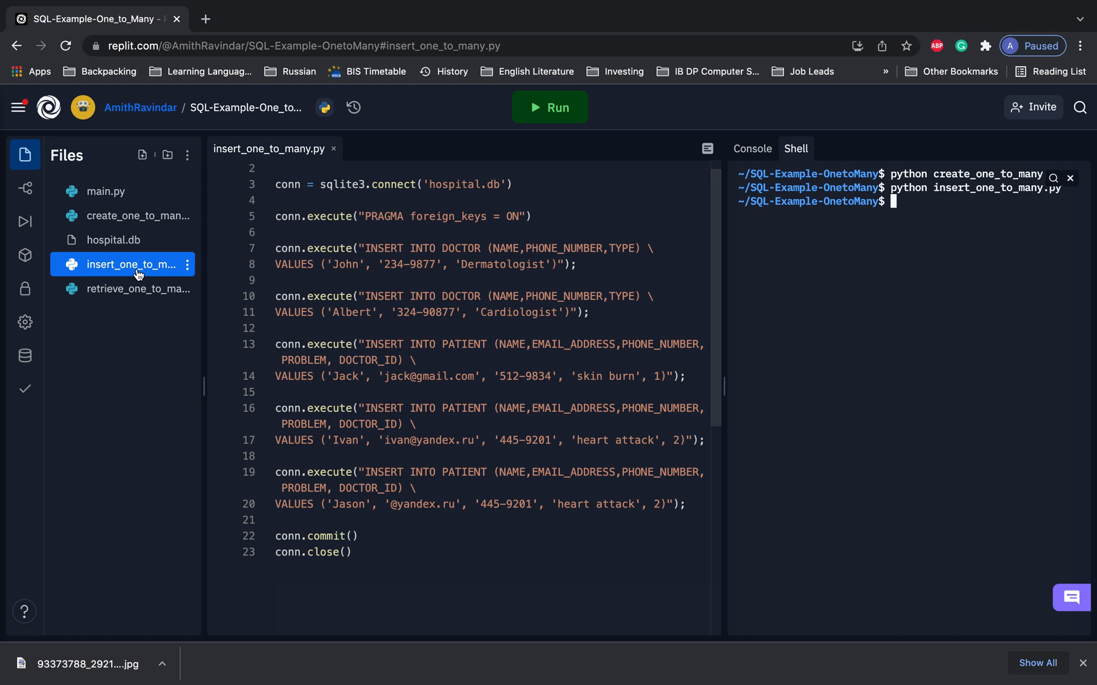
Add a blank line before the query in retrieve_one_to_many.py, keeping my version, then reopen create_one_to_many.py
left_click(133, 289)
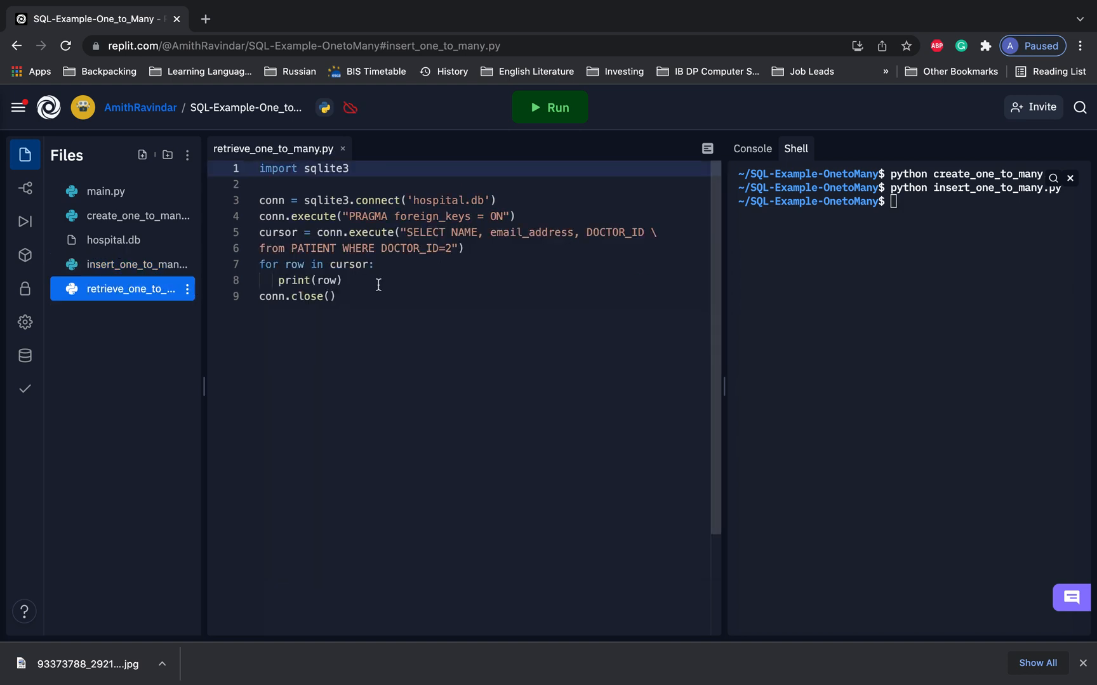
left_click(549, 108)
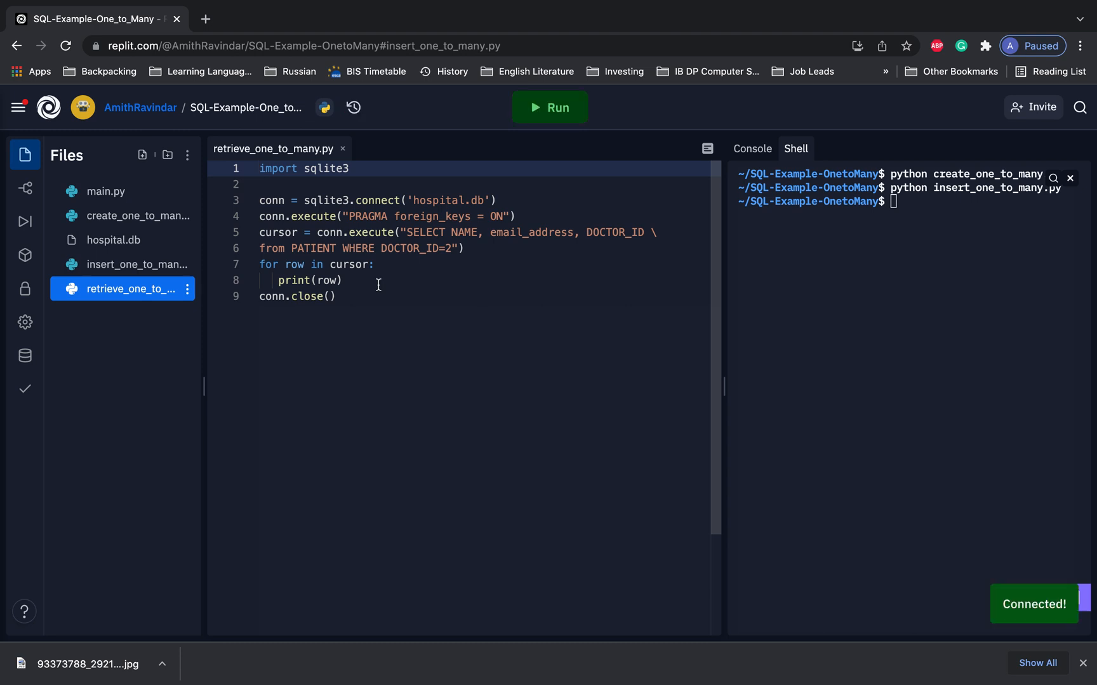
key("enter")
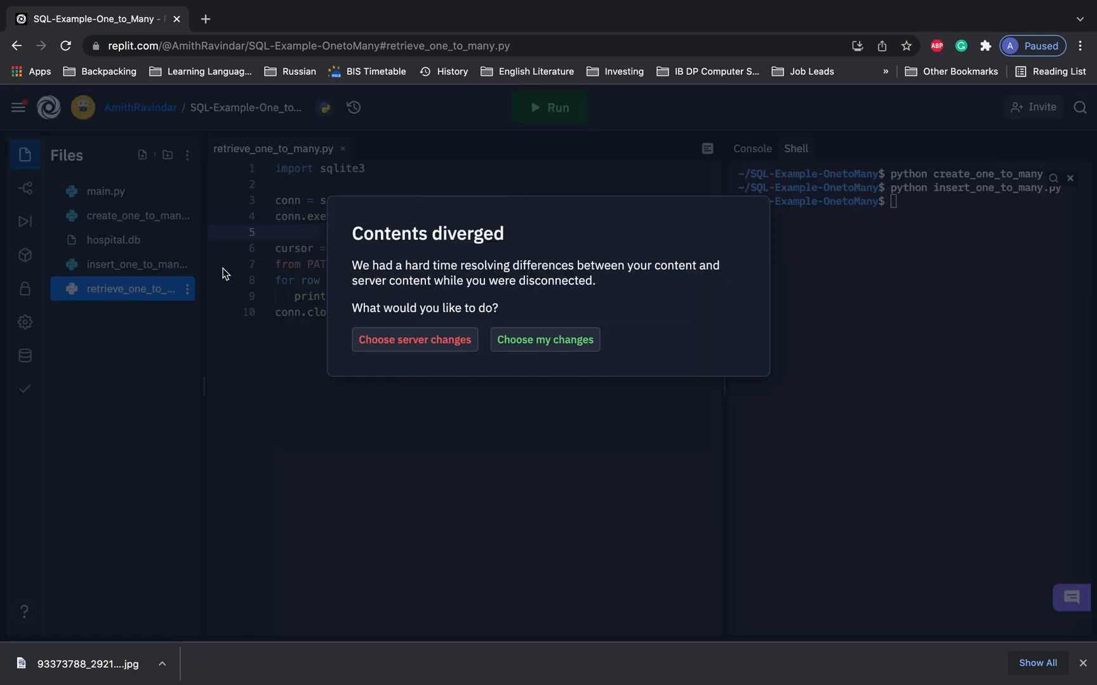
left_click(544, 339)
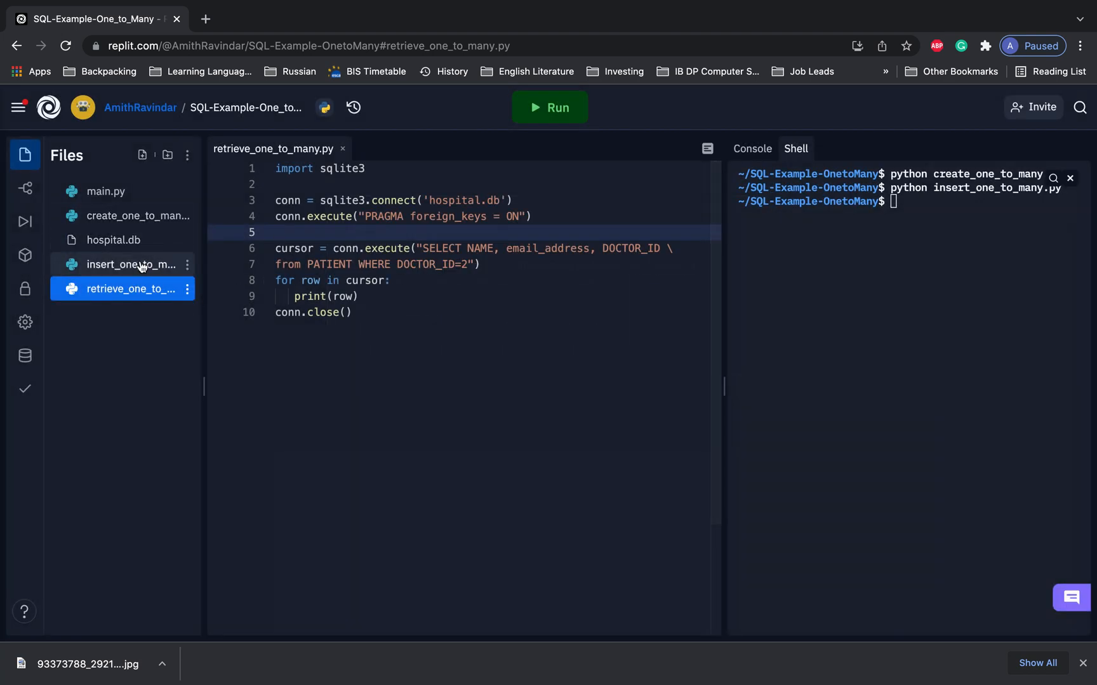
left_click(133, 265)
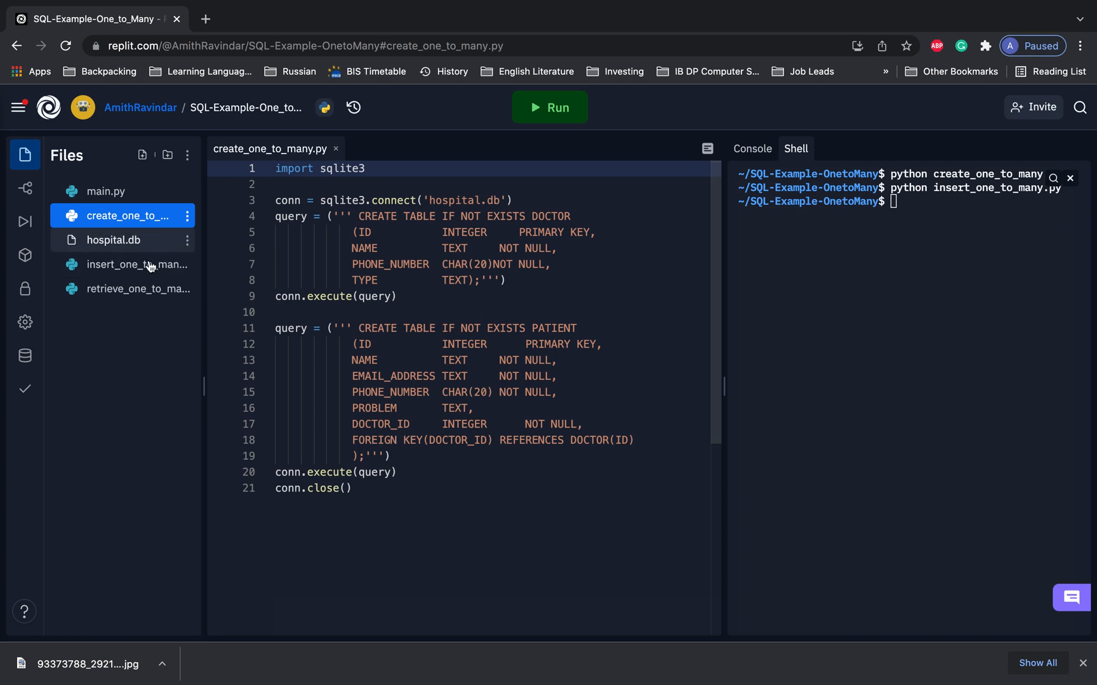
Glance at insert_one_to_many.py, then reopen retrieve_one_to_many.py
left_click(137, 264)
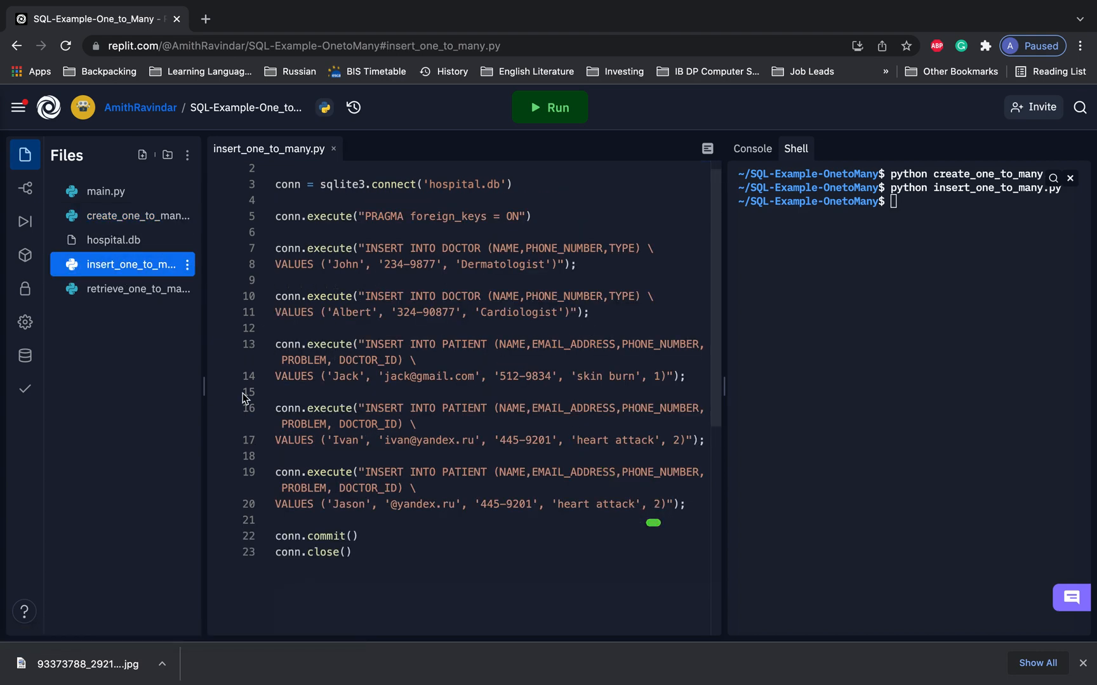
left_click(122, 289)
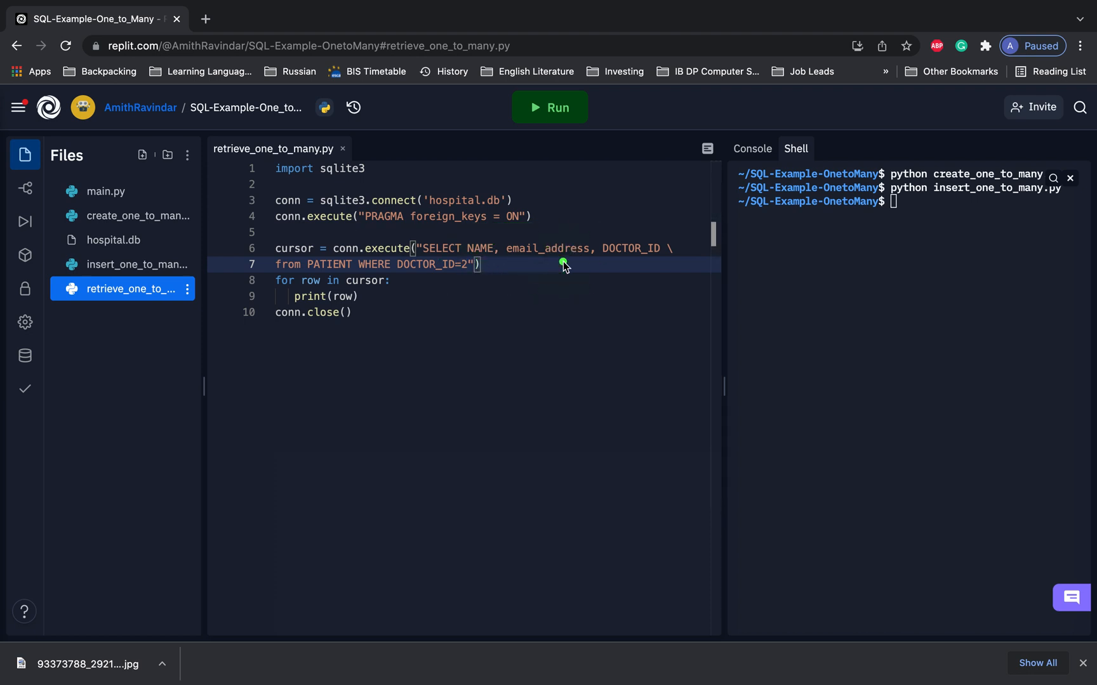
mouse_move(589, 262)
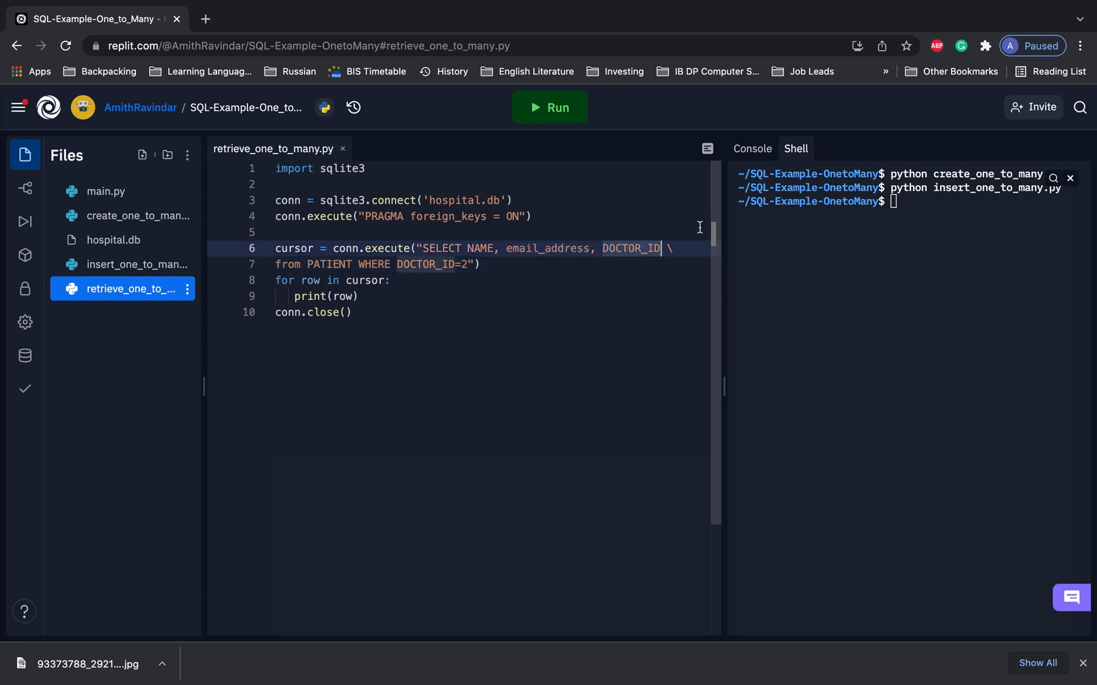
key("Backspace")
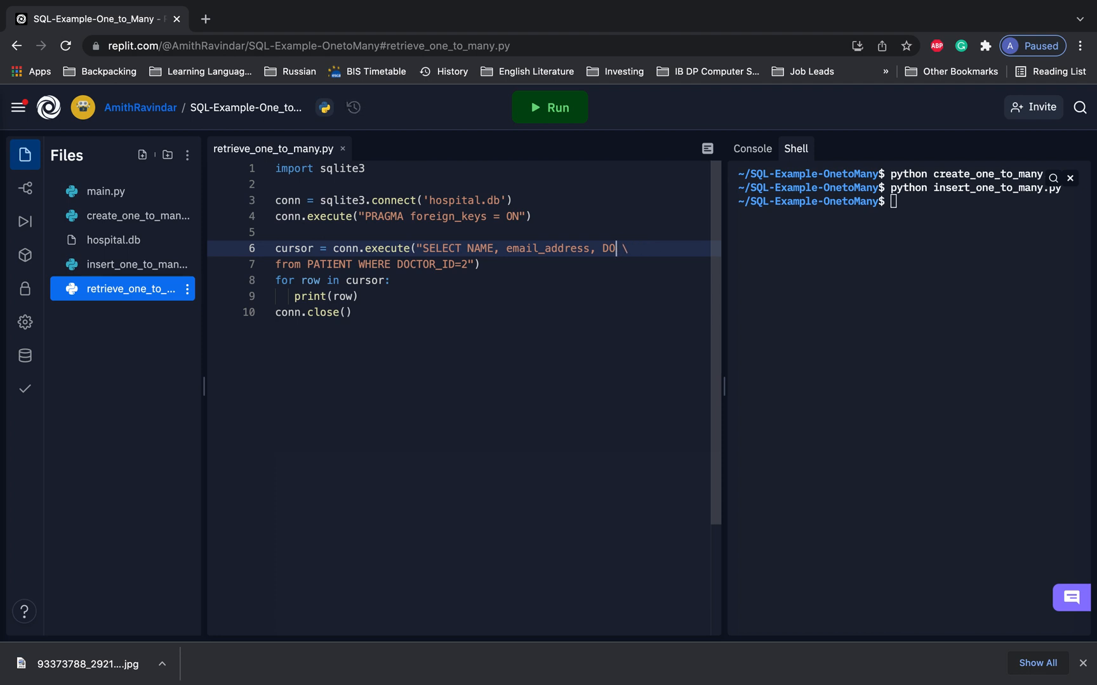
type("CT")
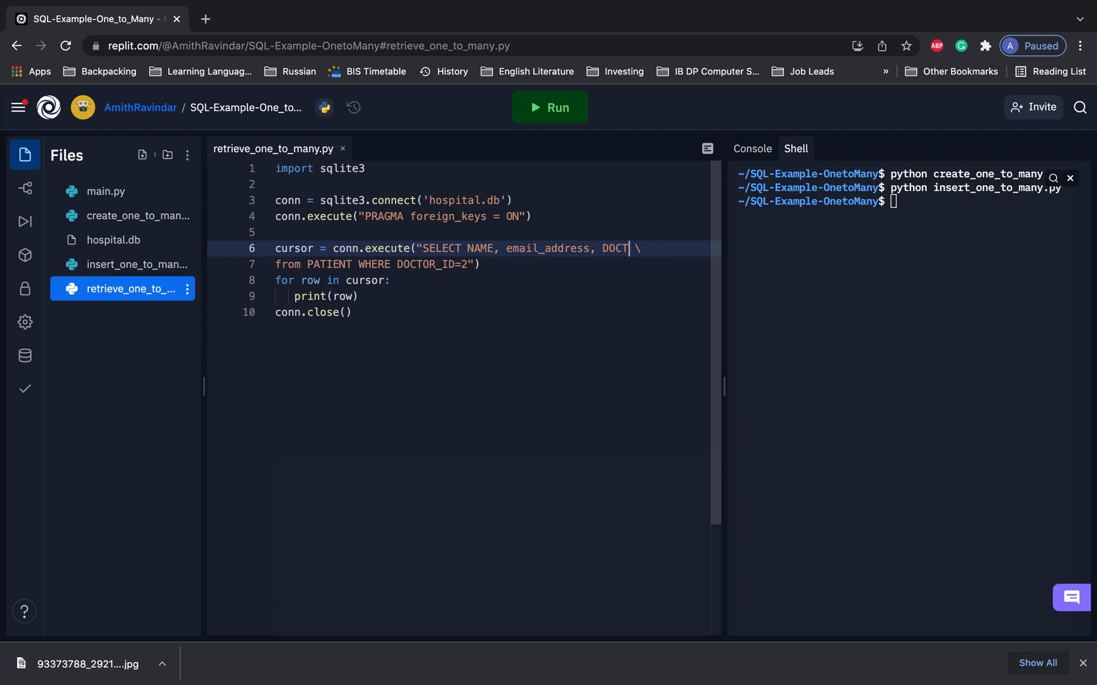
type("OR_ID")
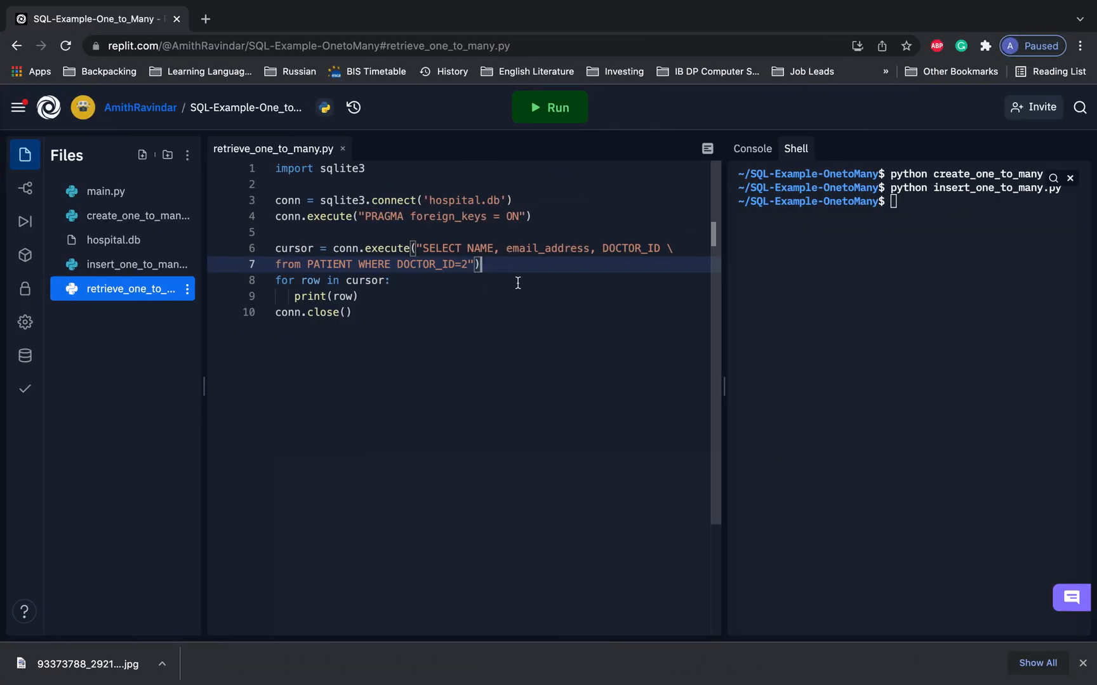
mouse_move(948, 206)
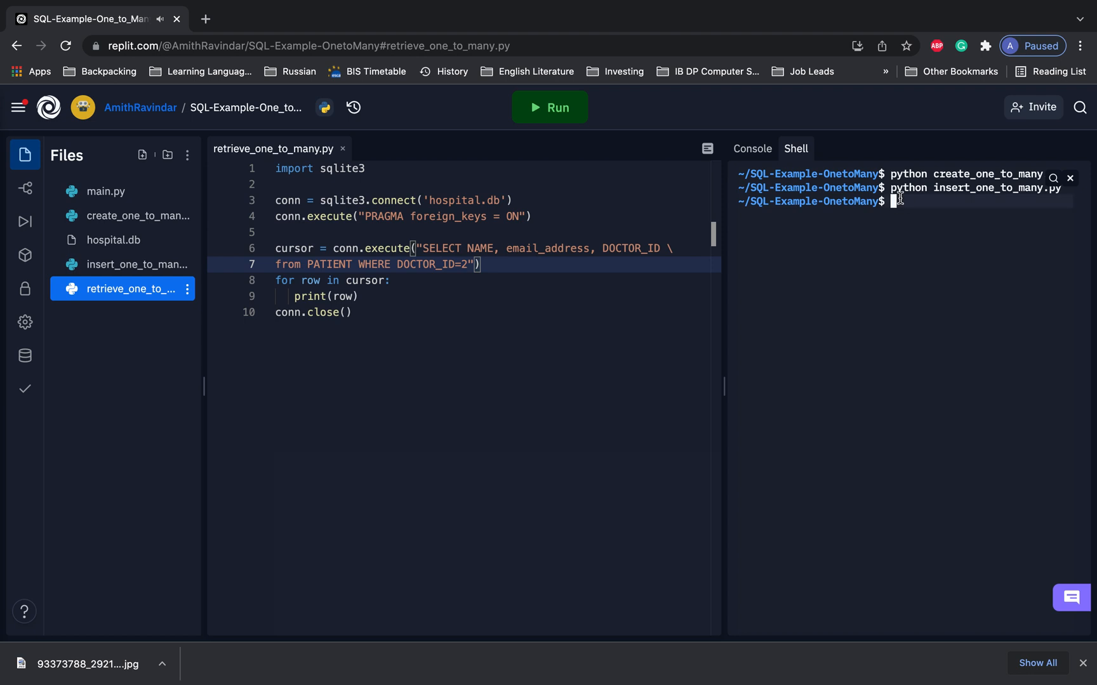
Run python retrieve_one_to_many.py, get the malformed database error, and inspect hospital.db
type("python")
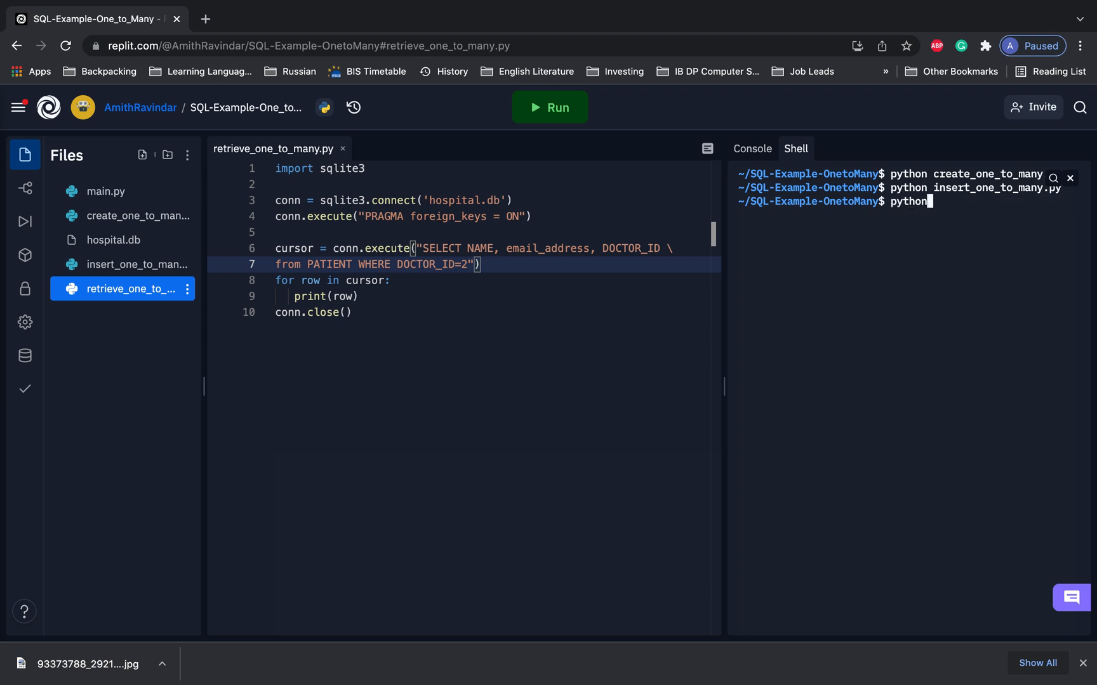
type("retrieve_one_to_many.py")
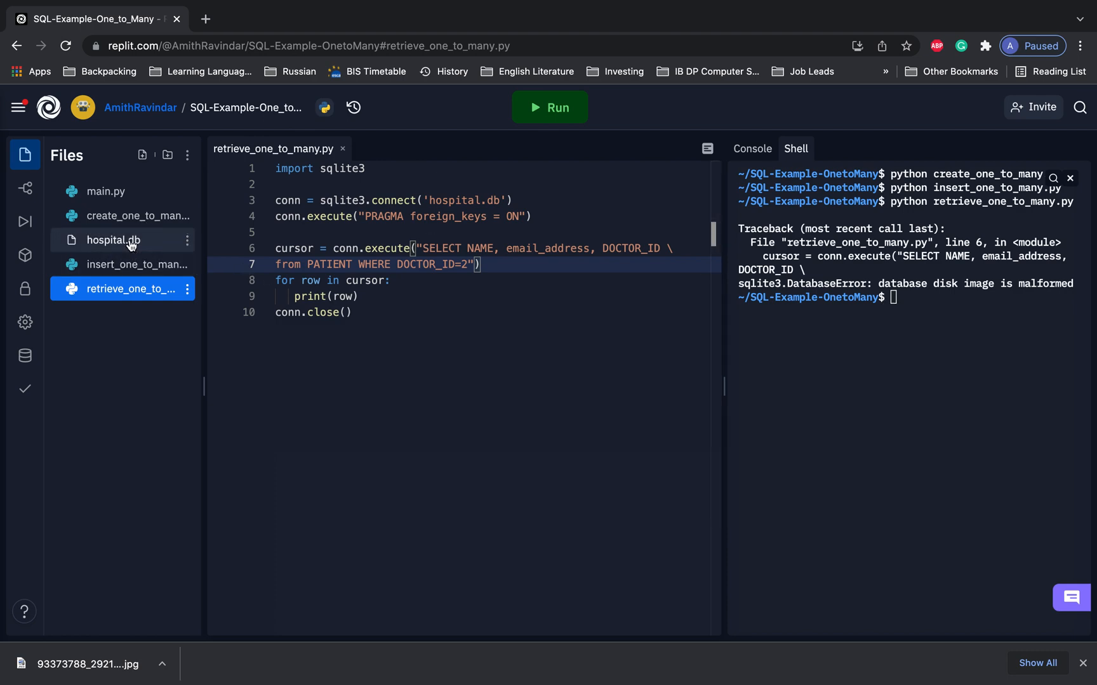
left_click(114, 240)
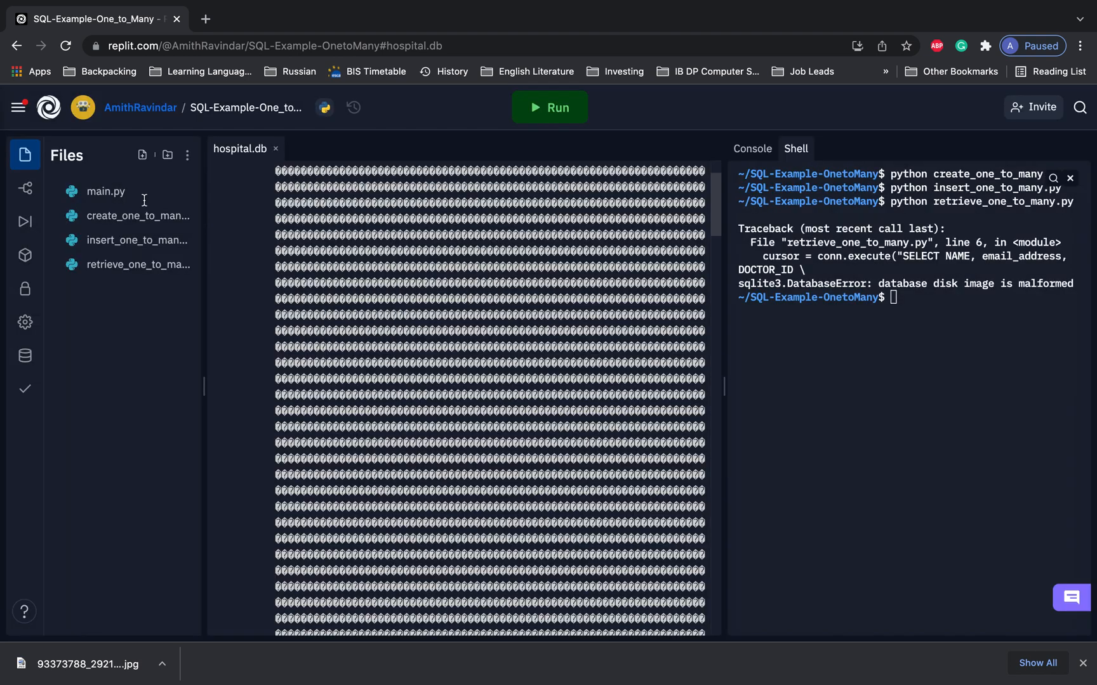
Rerun create_one_to_many.py in the Shell to rebuild hospital.db
left_click(132, 215)
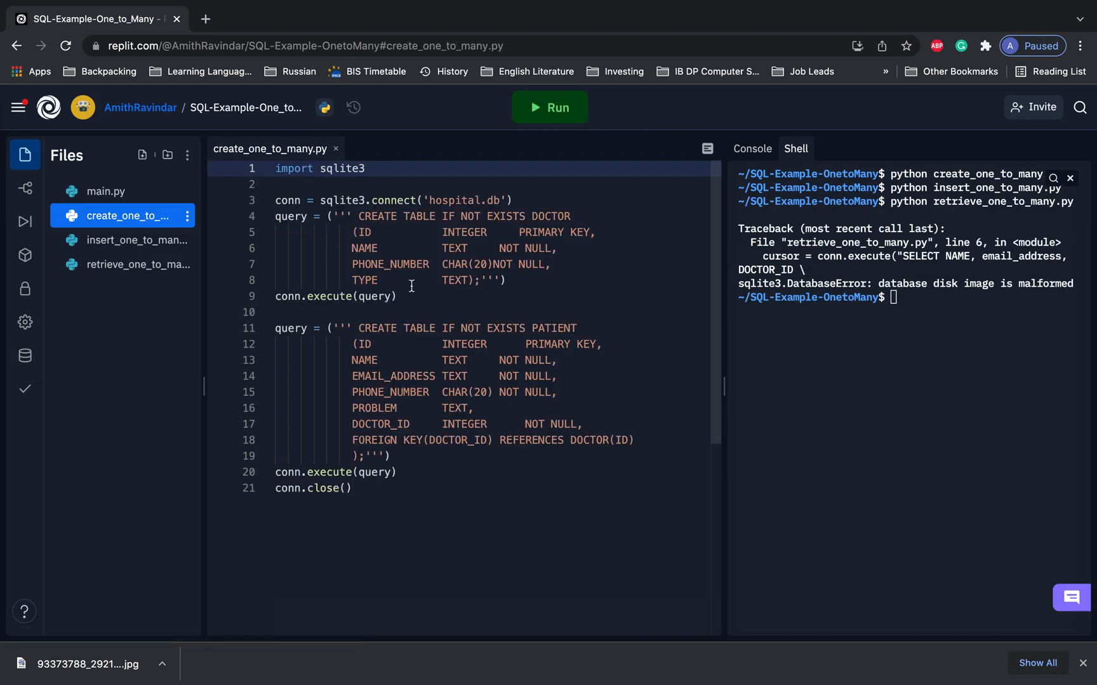
type("python retrieve_one_to_many.py")
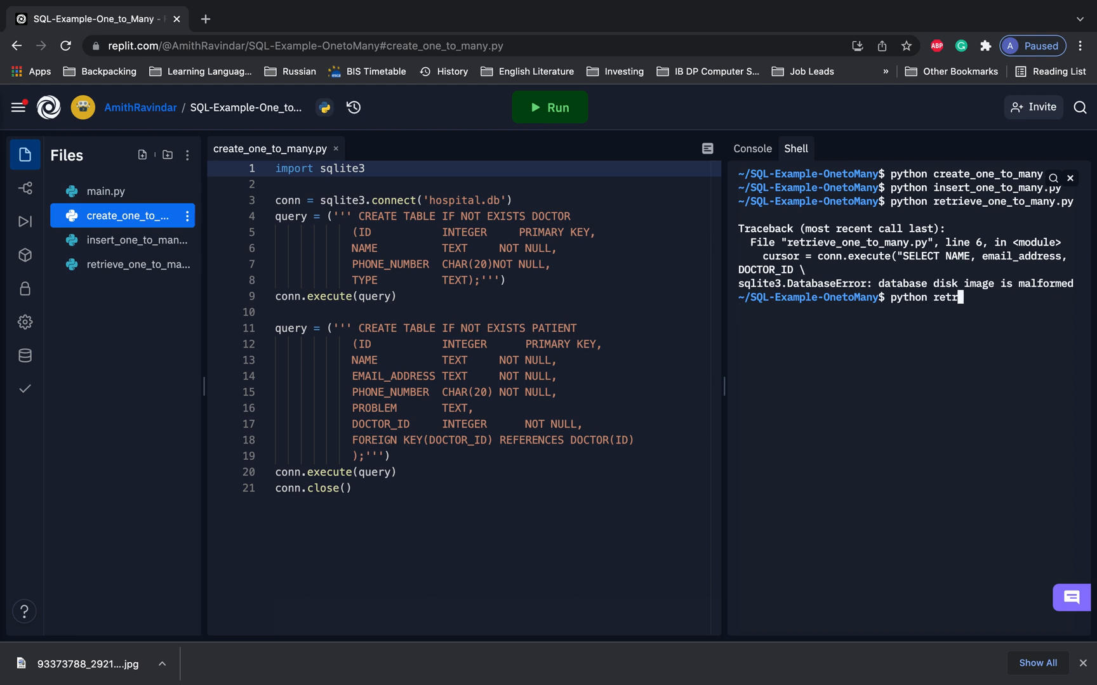
key("Backspace")
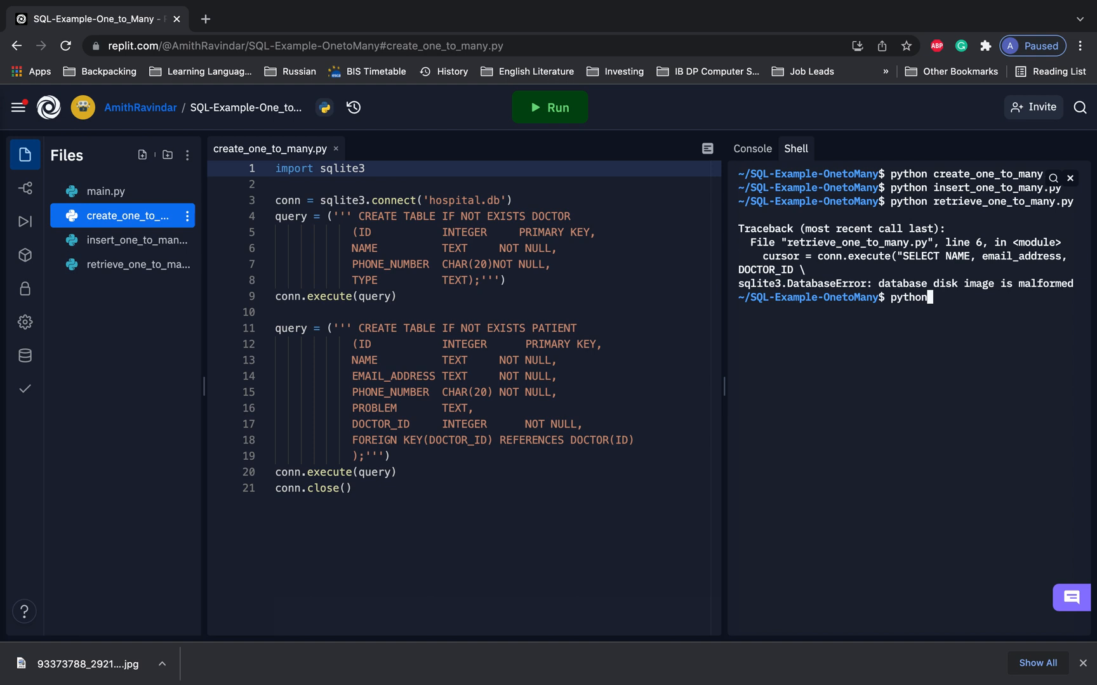
type("cr")
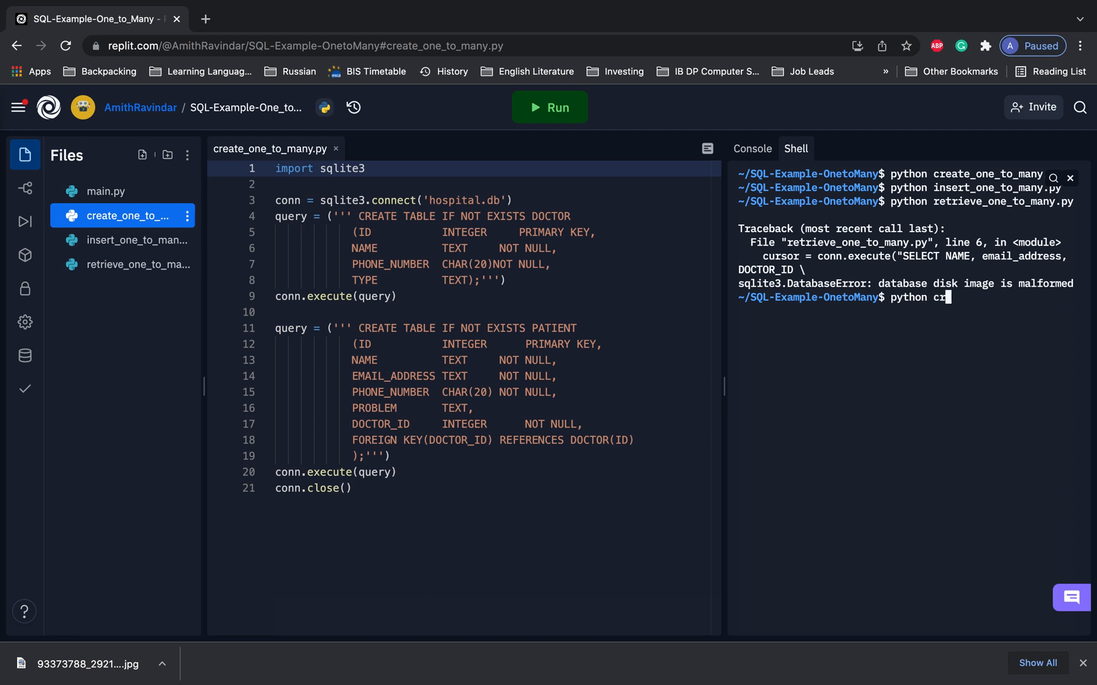
key("Enter")
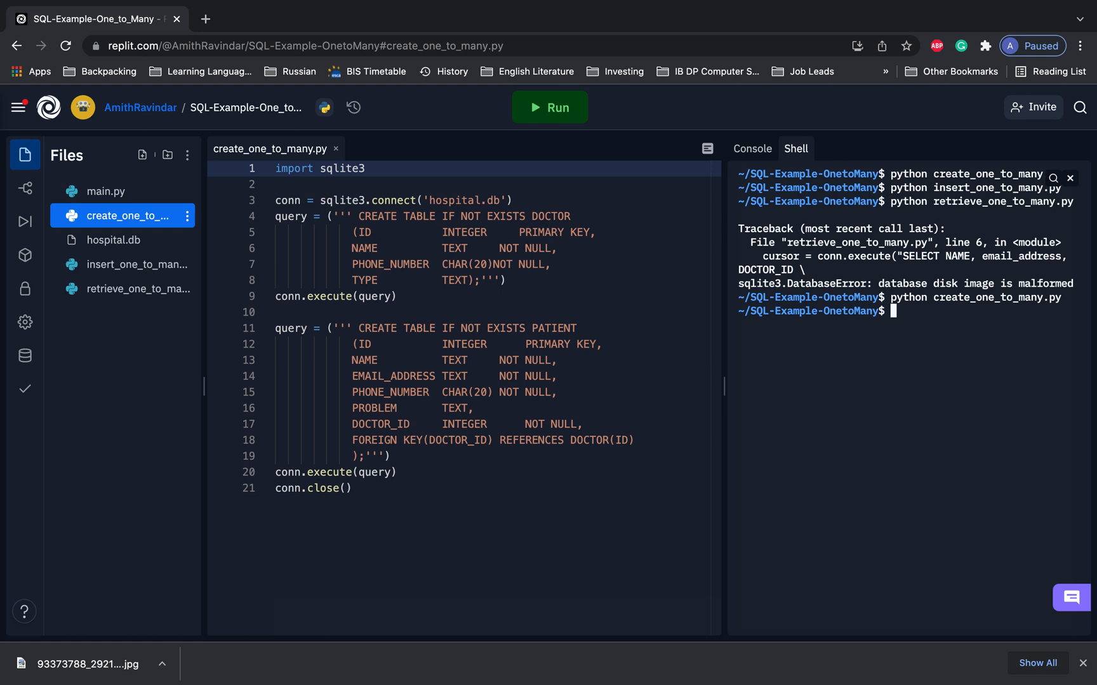
Rerun the insert script and python retrieve_one_to_many.py to print Ivan and Jason
type("pyto")
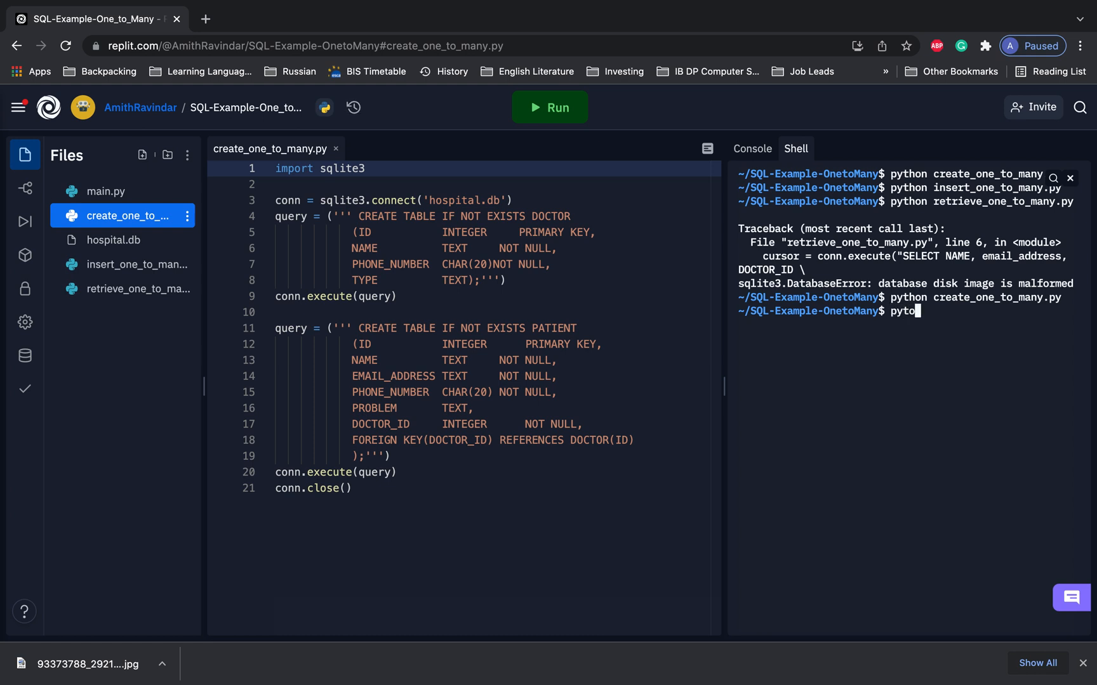
key("Backspace")
type("hon insert_one_to_many.py")
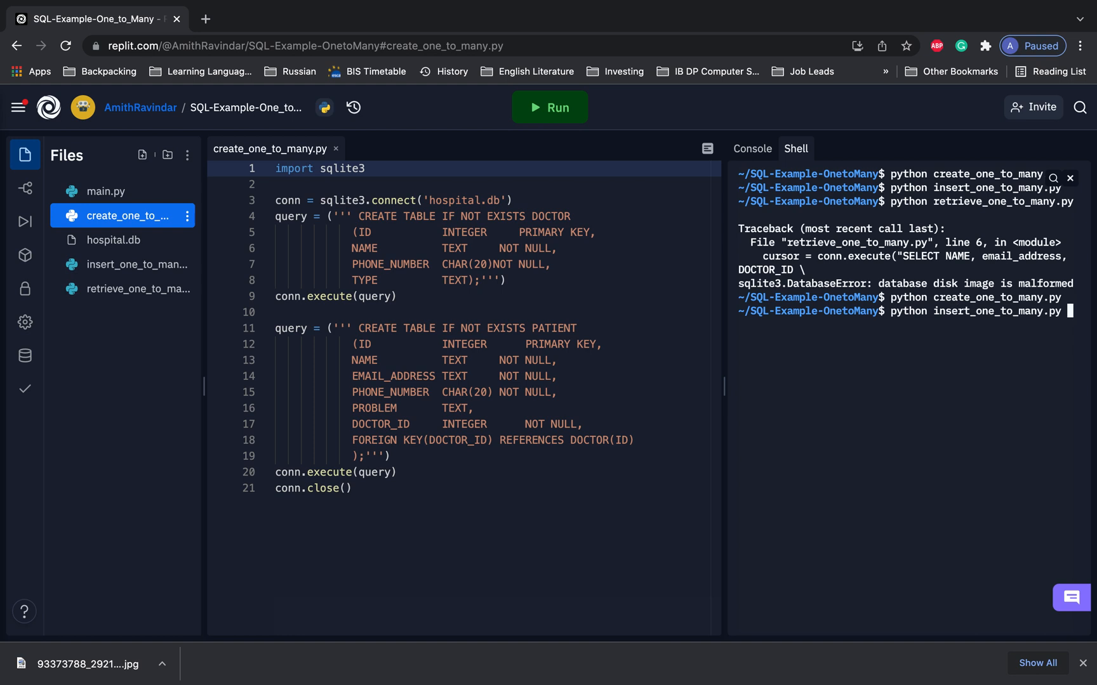
type("ple-OnetoMany$ p")
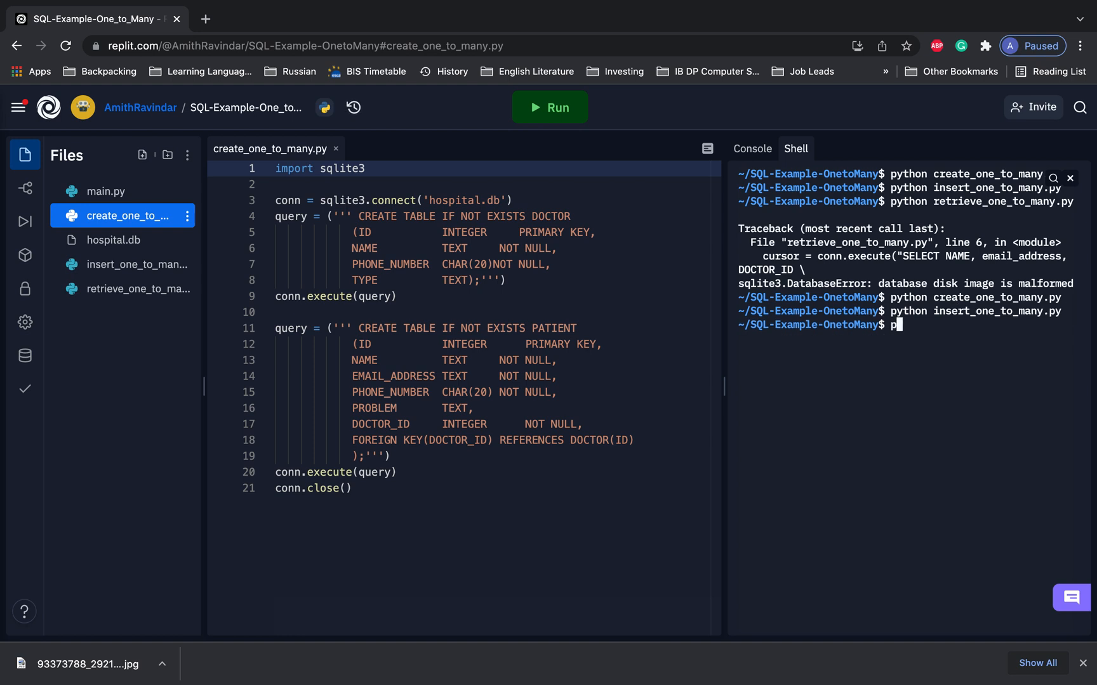
type("ython retrieve_one_to_many.py")
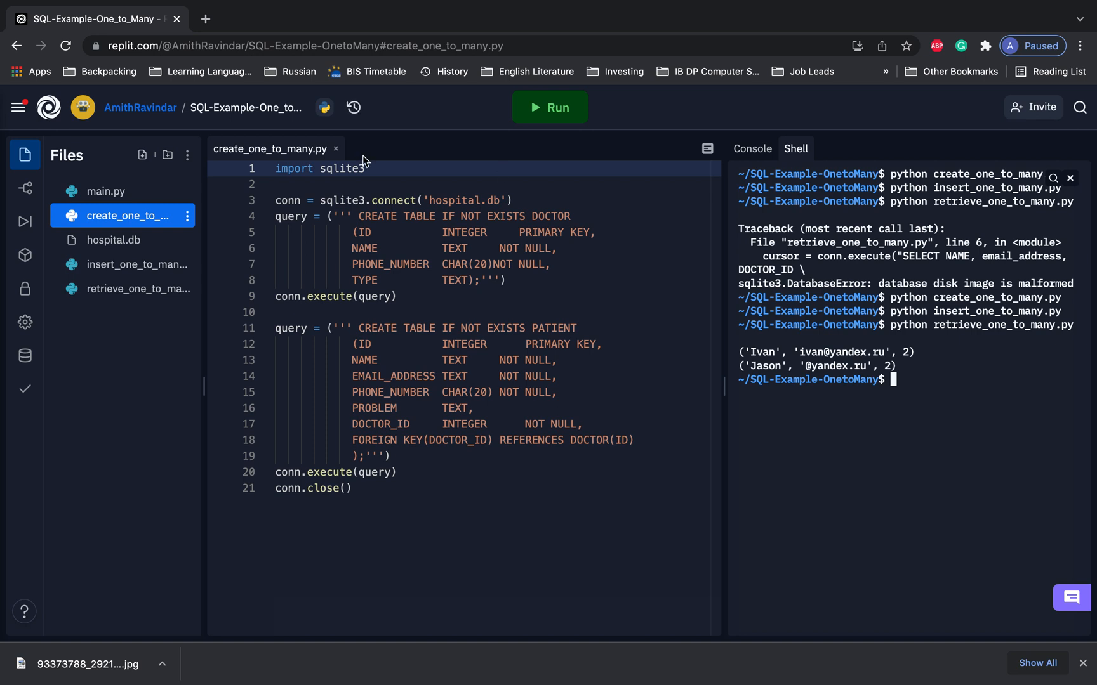
Switch from retrieve_one_to_many.py to the insert script's patient rows and back
left_click(135, 288)
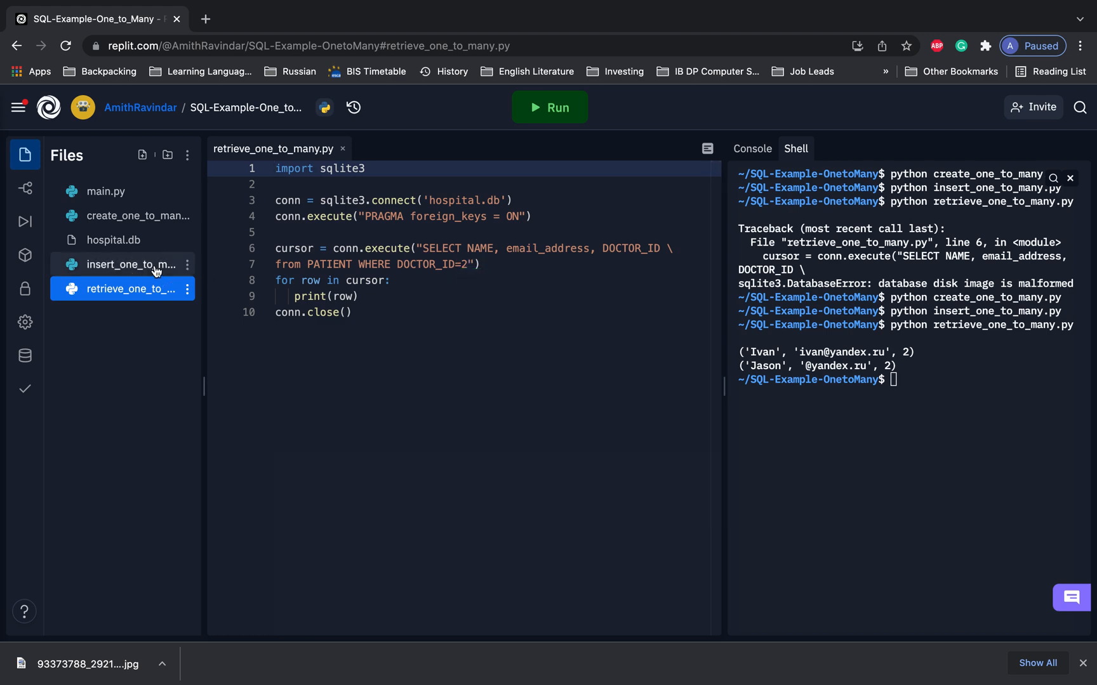
left_click(132, 265)
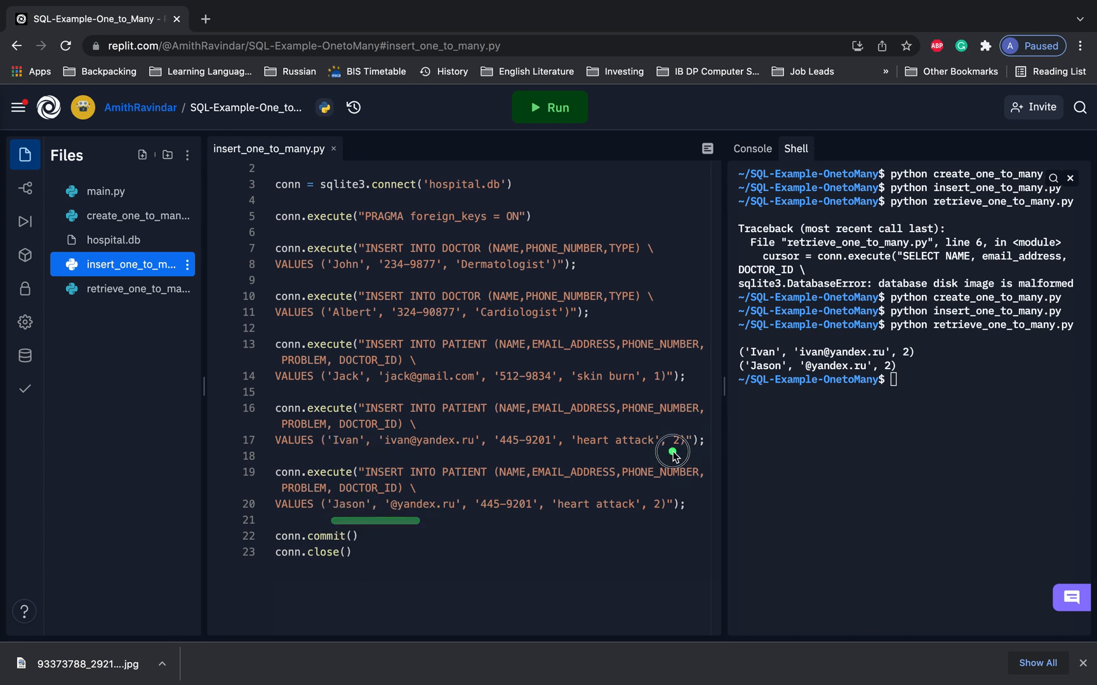
mouse_move(117, 289)
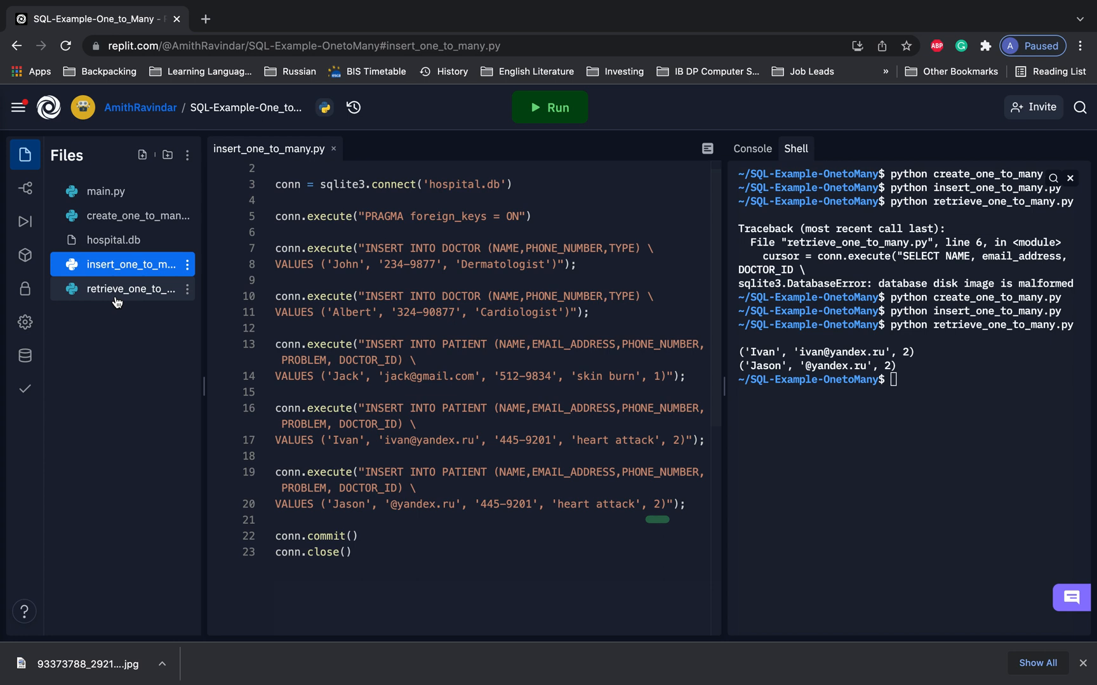
left_click(123, 289)
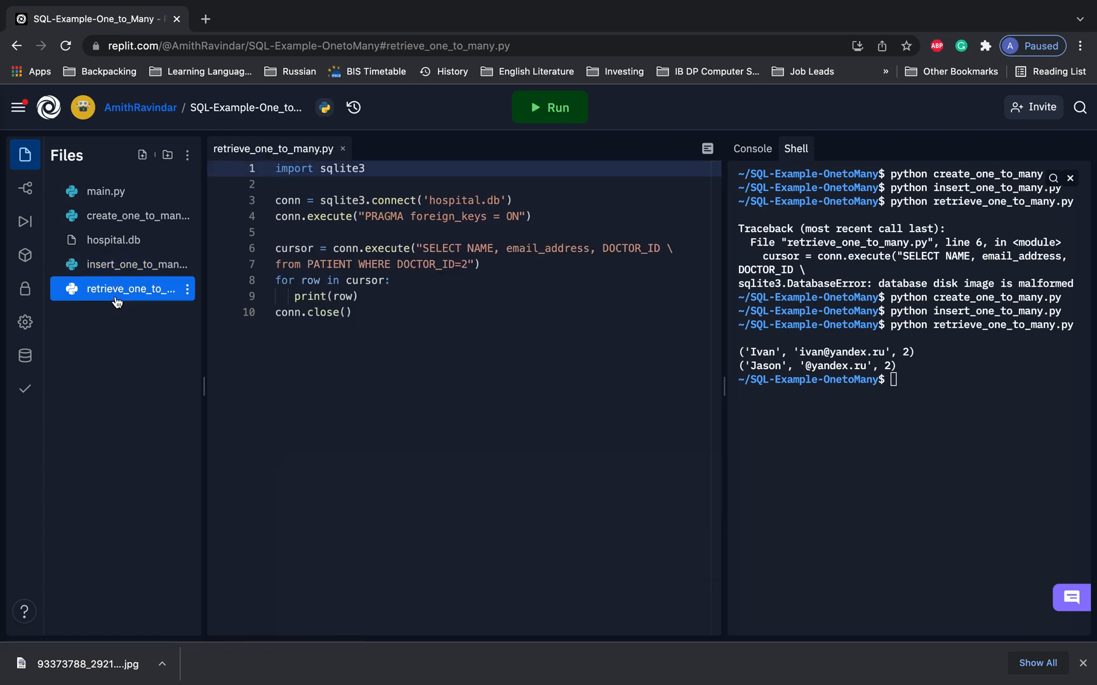